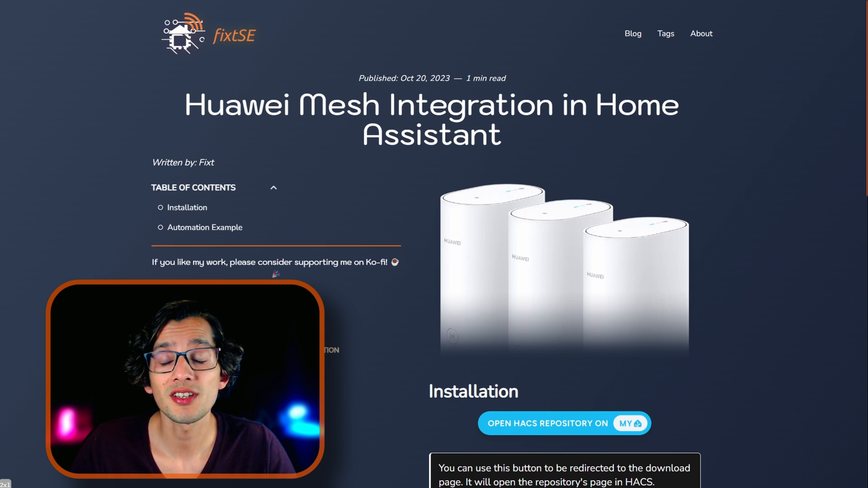
Step: Download the Huawei Mesh Router component from the HACS repository link as version v0.9.0
{"action": "scroll", "scroll_direction": "down", "scroll_amount": 3}
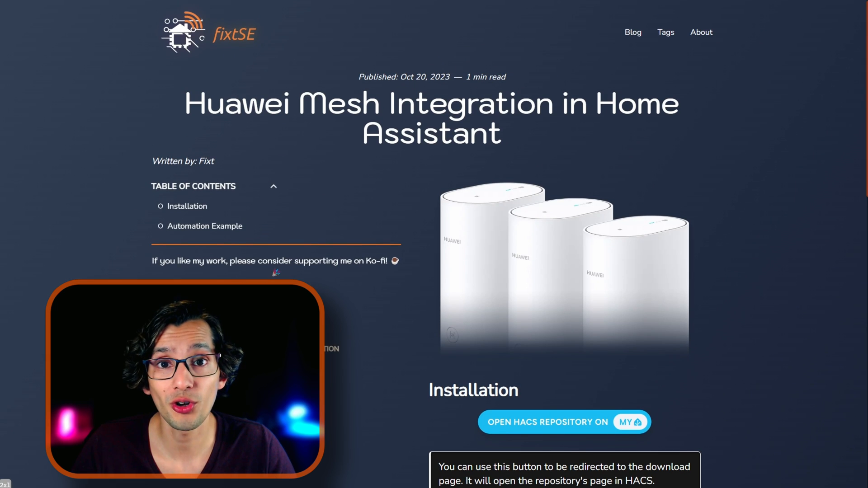
{"action": "left_click", "coordinate": [564, 422]}
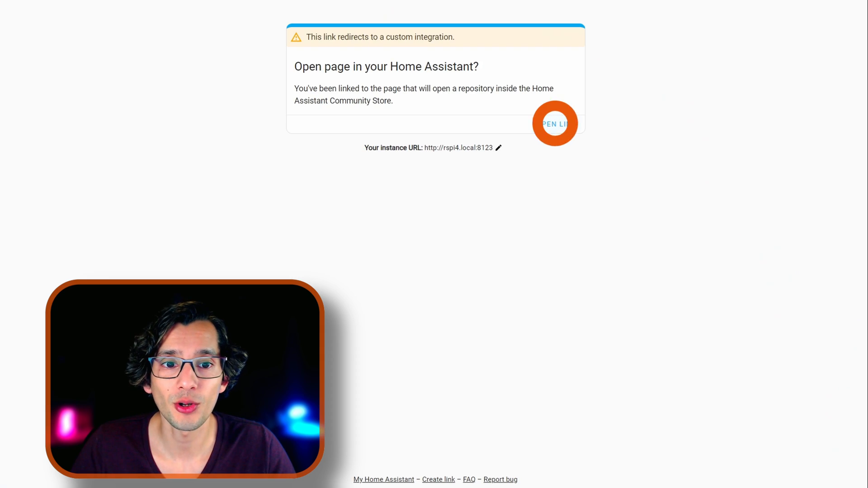
{"action": "left_click", "coordinate": [555, 124]}
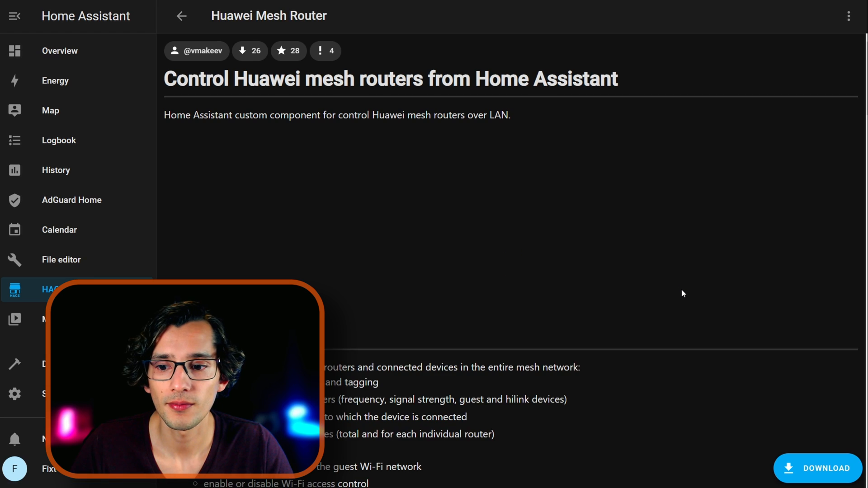
{"action": "left_click", "coordinate": [818, 467]}
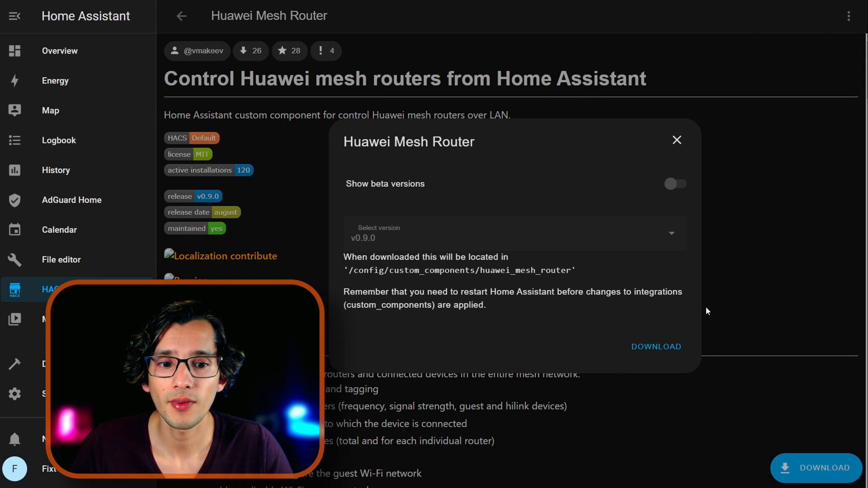
{"action": "left_click", "coordinate": [655, 346]}
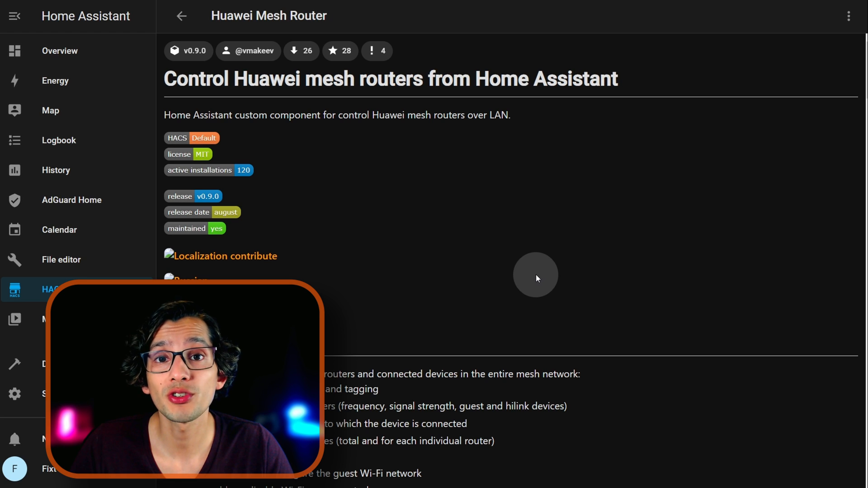
Step: Go to Developer tools to reach the configuration check and restart section
{"action": "left_click", "coordinate": [72, 363]}
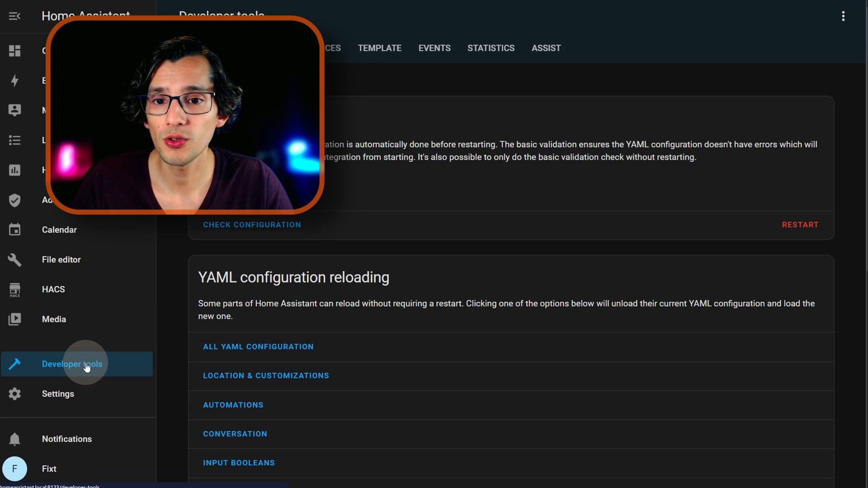
{"action": "left_click", "coordinate": [801, 224]}
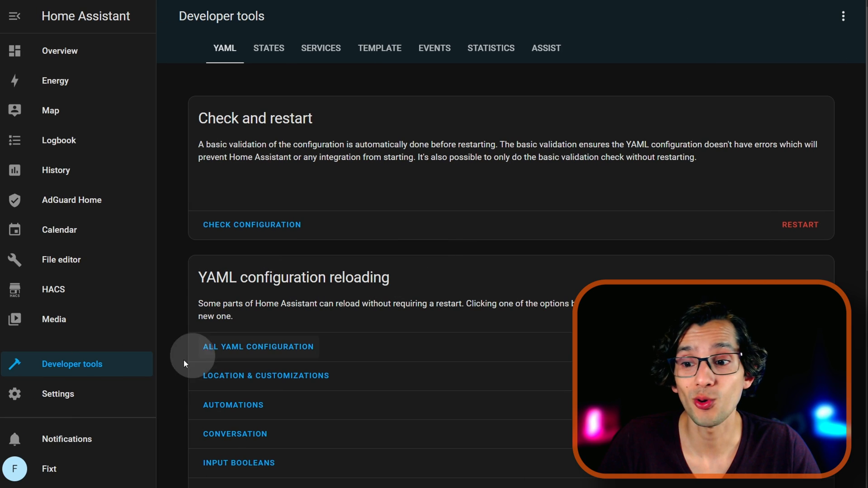
Step: Add the Huawei Mesh Router integration via search 'hua' and finish setup with two routers found
{"action": "left_click", "coordinate": [58, 393]}
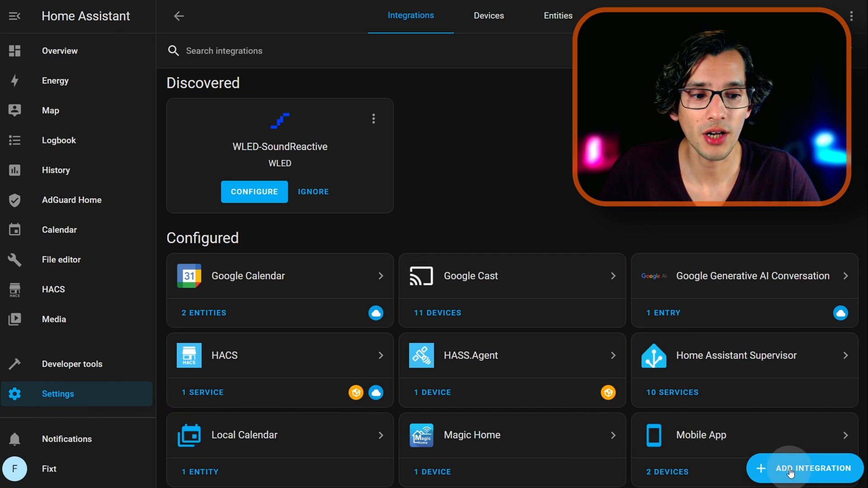
{"action": "left_click", "coordinate": [802, 469]}
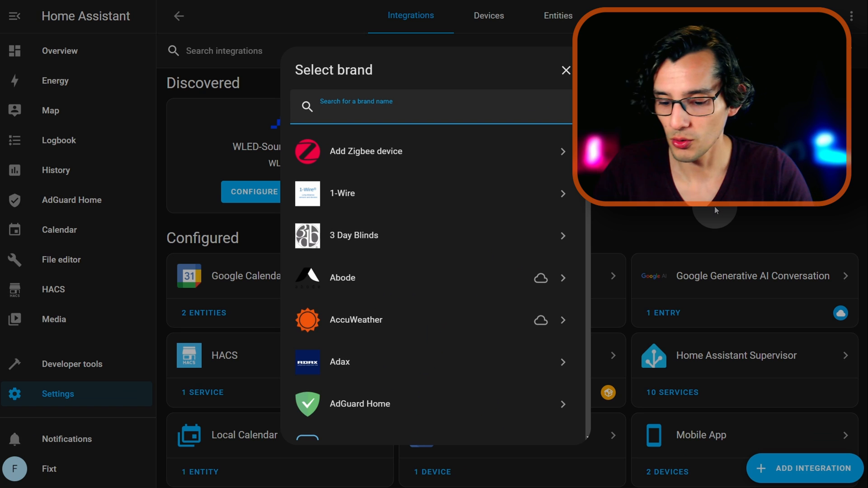
{"action": "type", "text": "hua"}
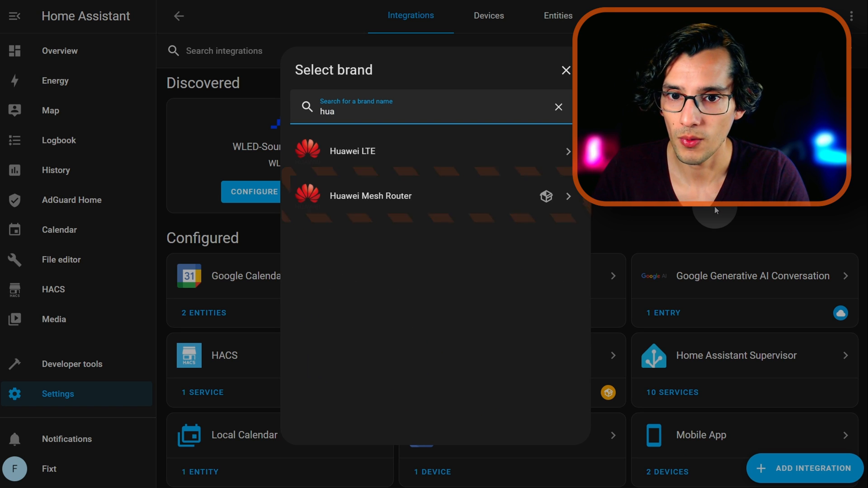
{"action": "left_click", "coordinate": [370, 196]}
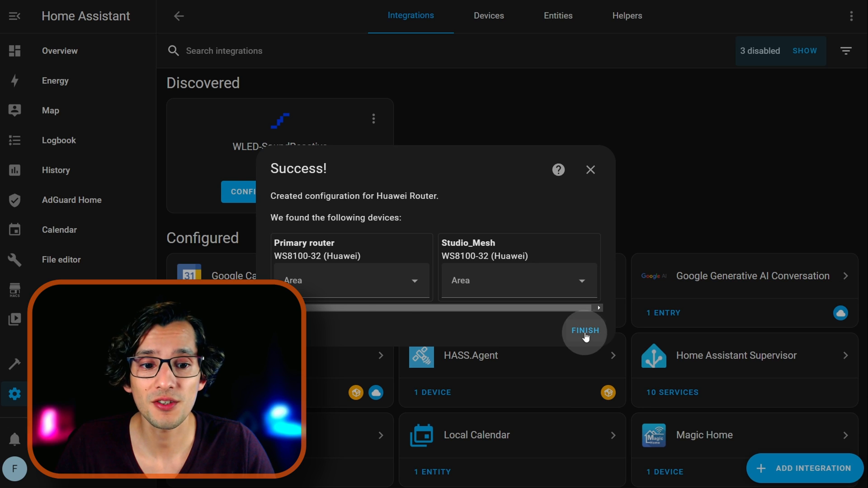
{"action": "left_click", "coordinate": [584, 331]}
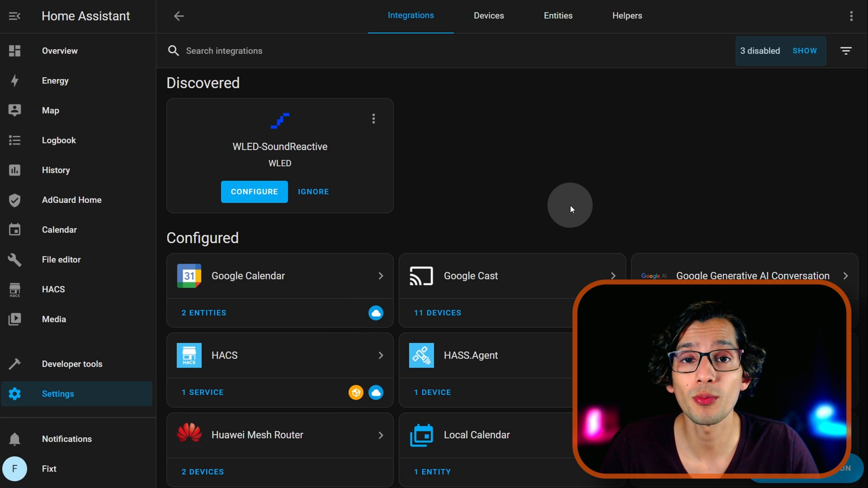
Step: Open Configure on the Huawei Router hub, showing the 30-second update interval
{"action": "left_click", "coordinate": [257, 434]}
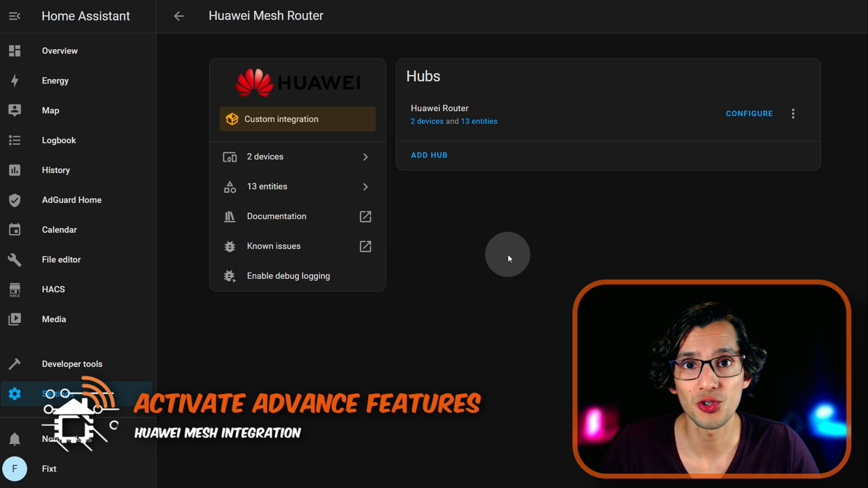
{"action": "left_click", "coordinate": [748, 113]}
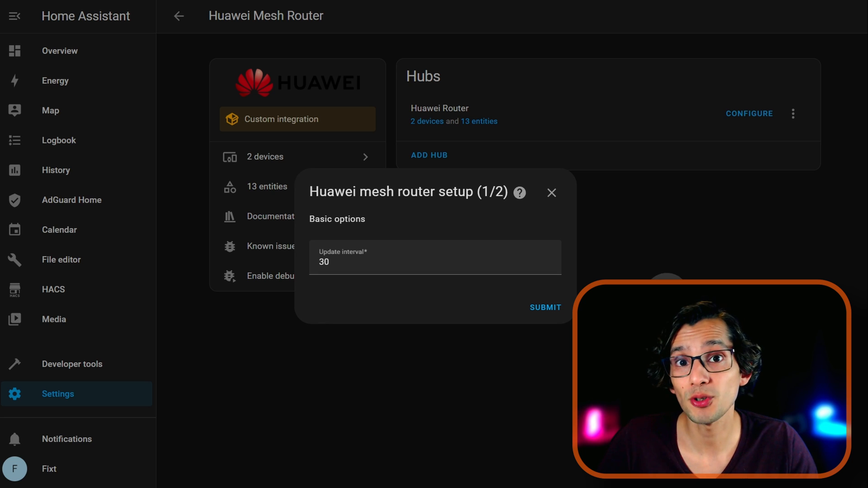
Step: Enable wi-fi access switches, connected-devices count, device tags, devices tracking and router-specific zones
{"action": "left_click", "coordinate": [544, 307]}
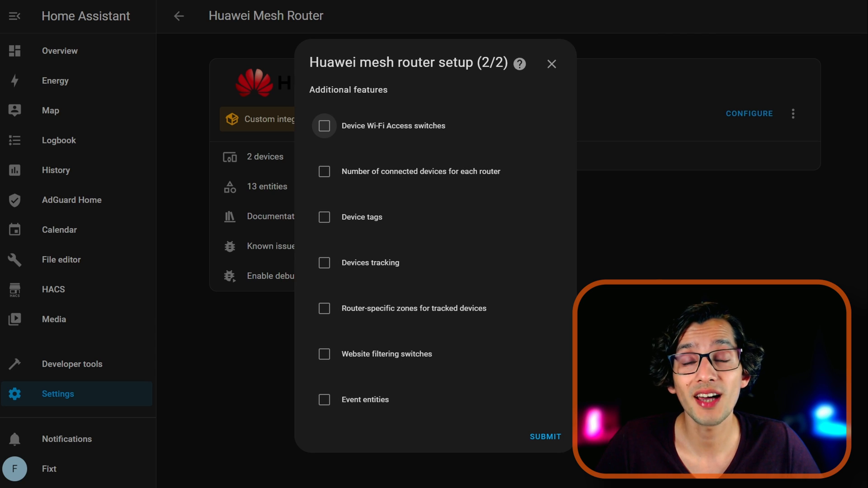
{"action": "left_click", "coordinate": [324, 126]}
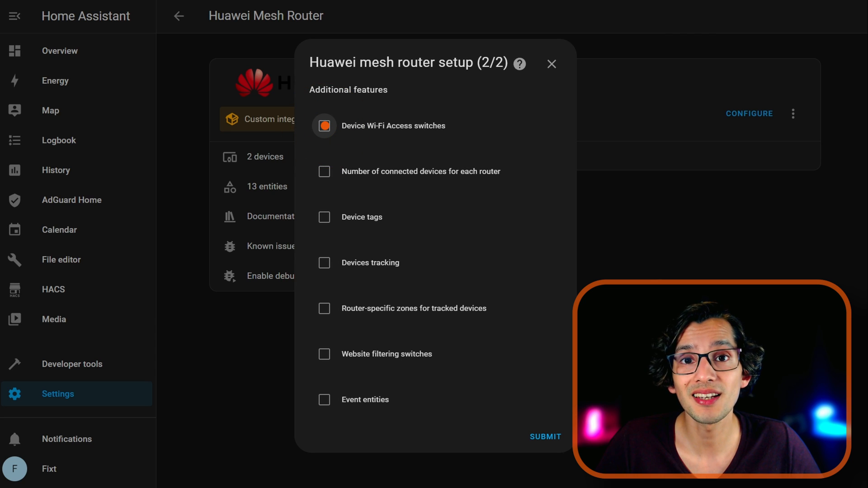
{"action": "left_click", "coordinate": [323, 125]}
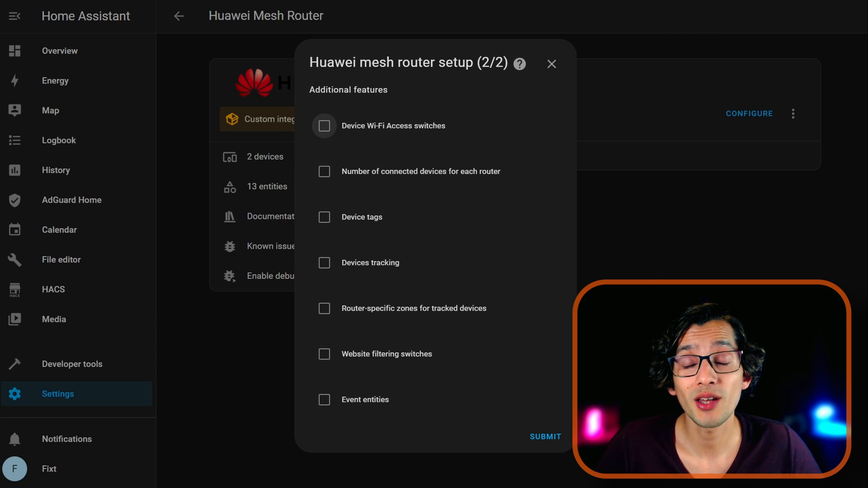
{"action": "left_click", "coordinate": [324, 171]}
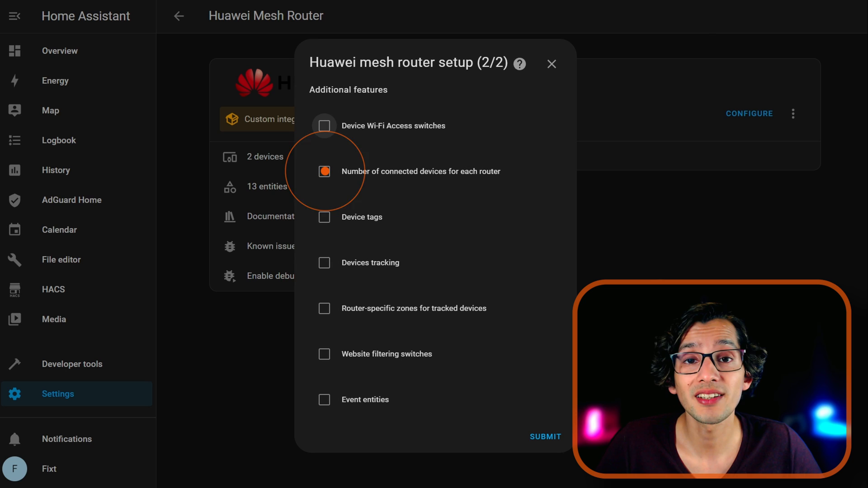
{"action": "left_click", "coordinate": [323, 126]}
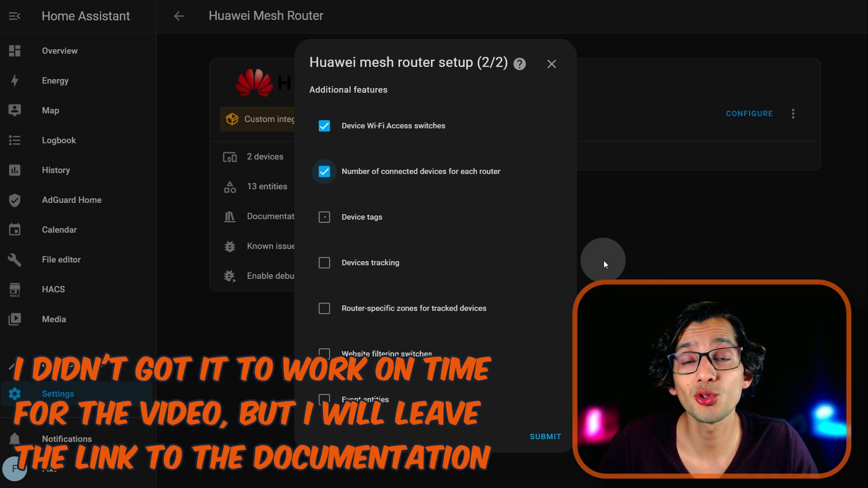
{"action": "left_click", "coordinate": [324, 216]}
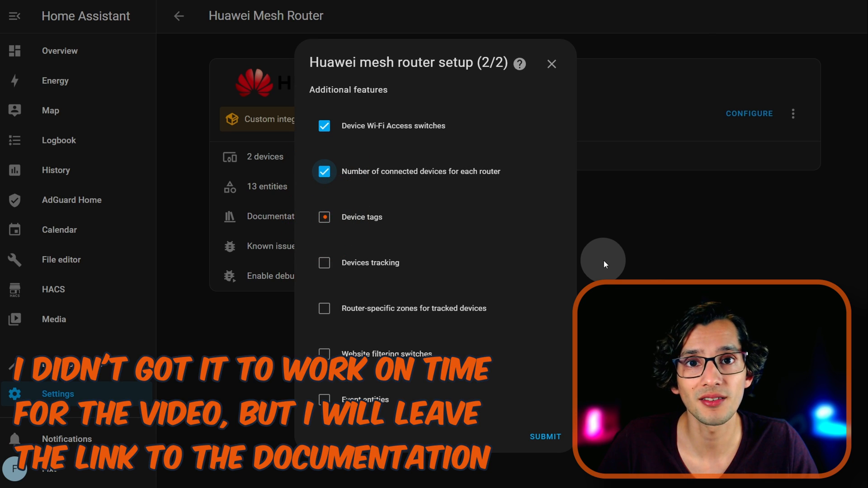
{"action": "left_click", "coordinate": [323, 216]}
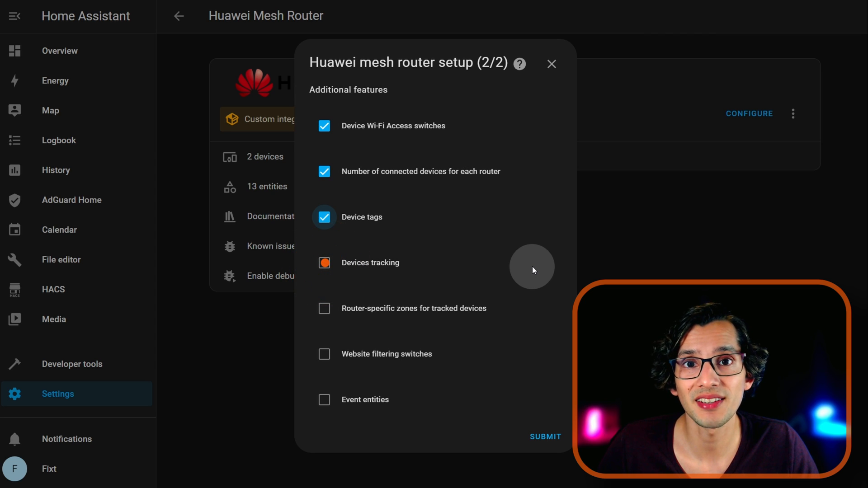
{"action": "left_click", "coordinate": [324, 262]}
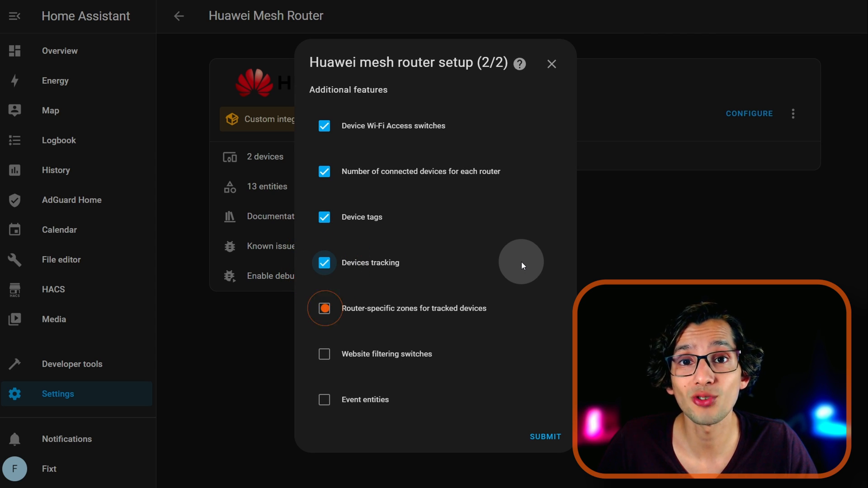
Step: Enable website filtering switches and event entities, then submit the additional feature options
{"action": "left_click", "coordinate": [324, 308]}
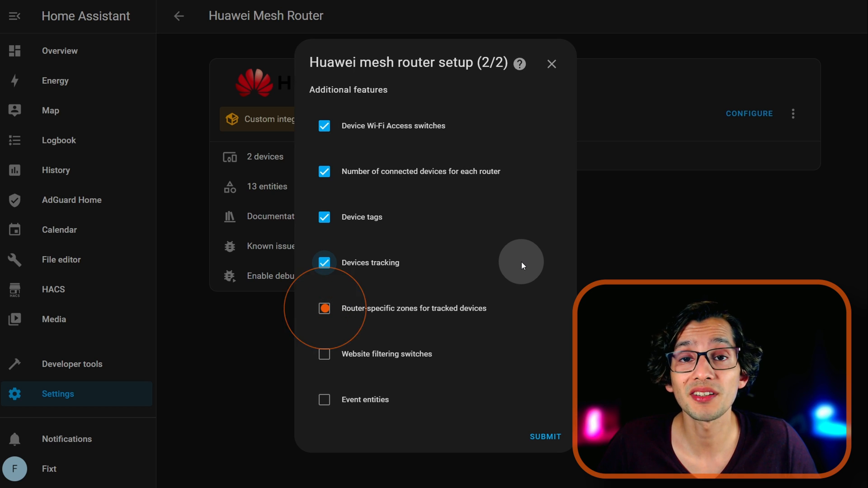
{"action": "left_click", "coordinate": [323, 308]}
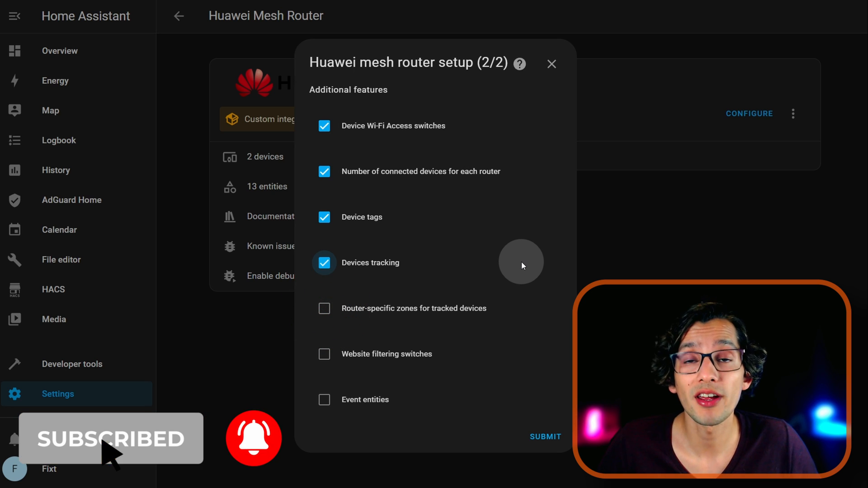
{"action": "left_click", "coordinate": [324, 308]}
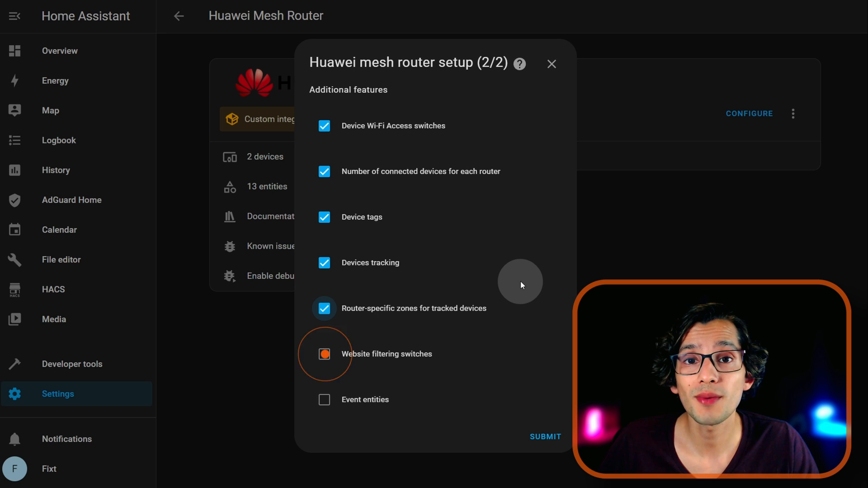
{"action": "left_click", "coordinate": [324, 353]}
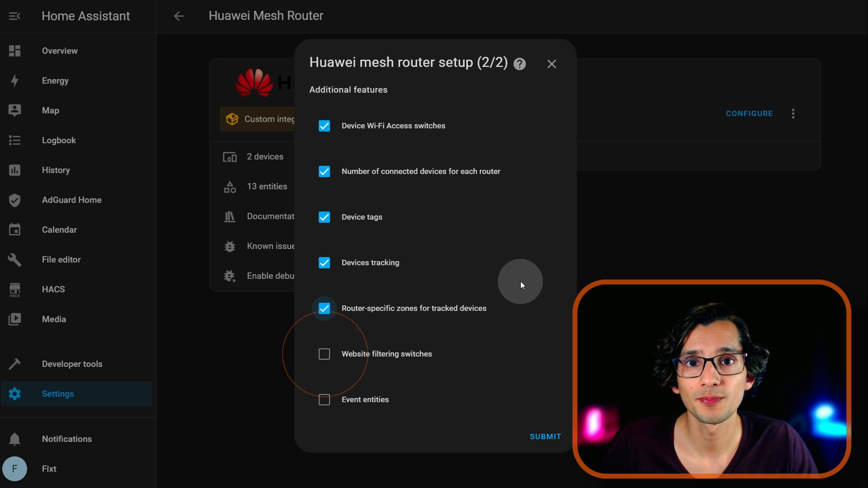
{"action": "left_click", "coordinate": [324, 353]}
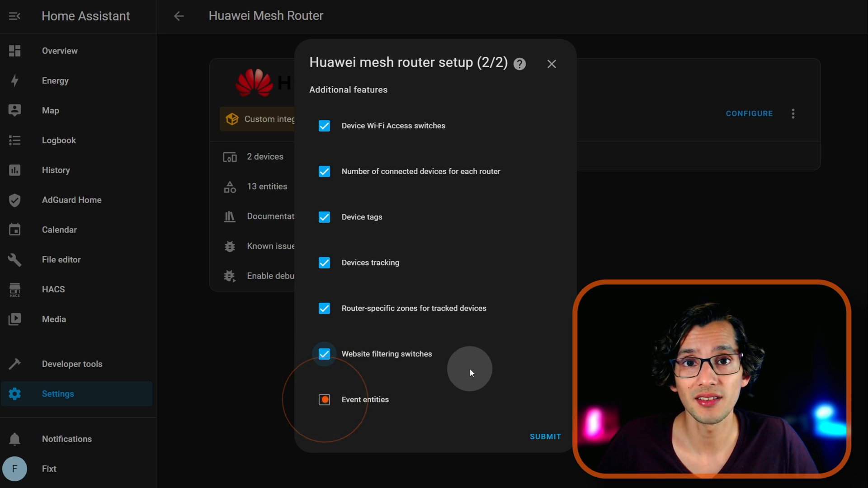
{"action": "left_click", "coordinate": [324, 399]}
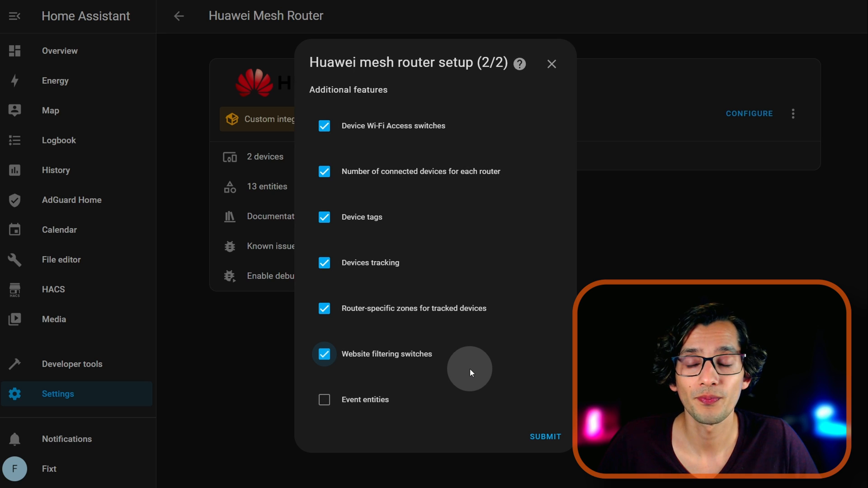
{"action": "left_click", "coordinate": [324, 399]}
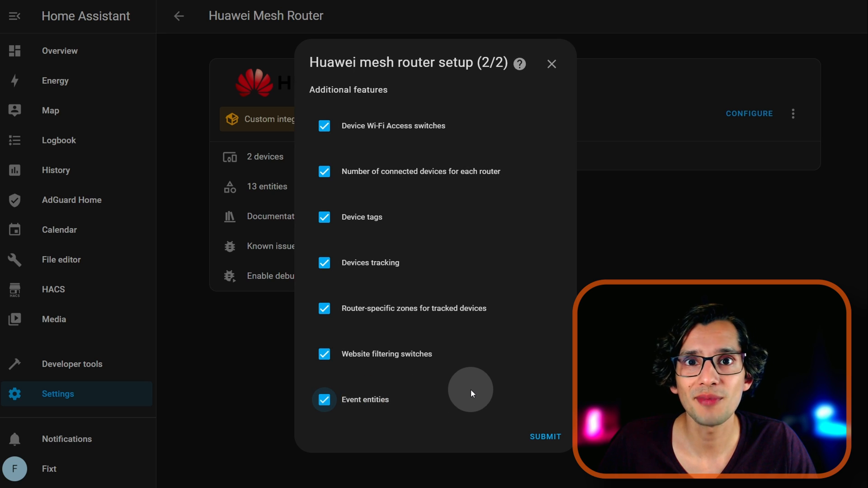
{"action": "left_click", "coordinate": [545, 436]}
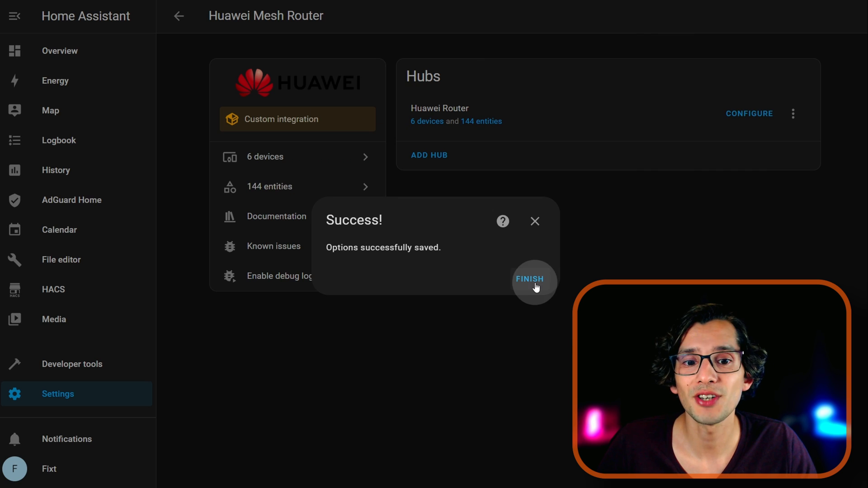
Step: Close the success message and review the Studio_Mesh and Primary router device pages with unset Zones
{"action": "left_click", "coordinate": [529, 279]}
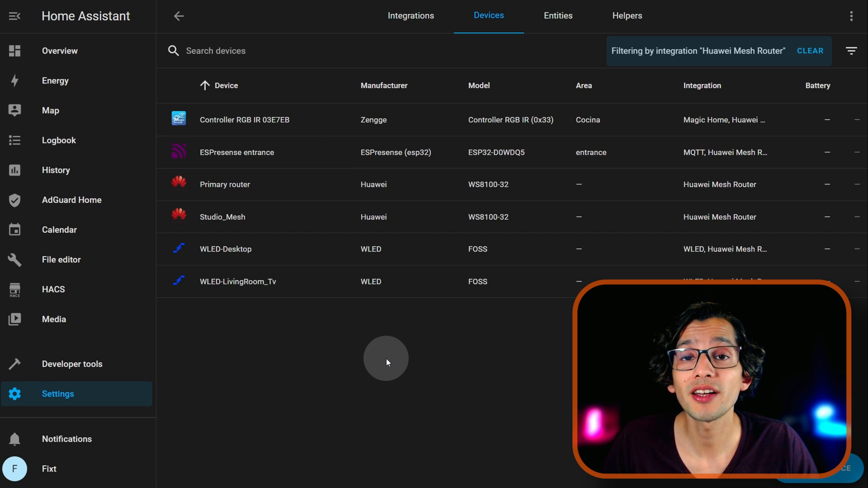
{"action": "left_click", "coordinate": [223, 216]}
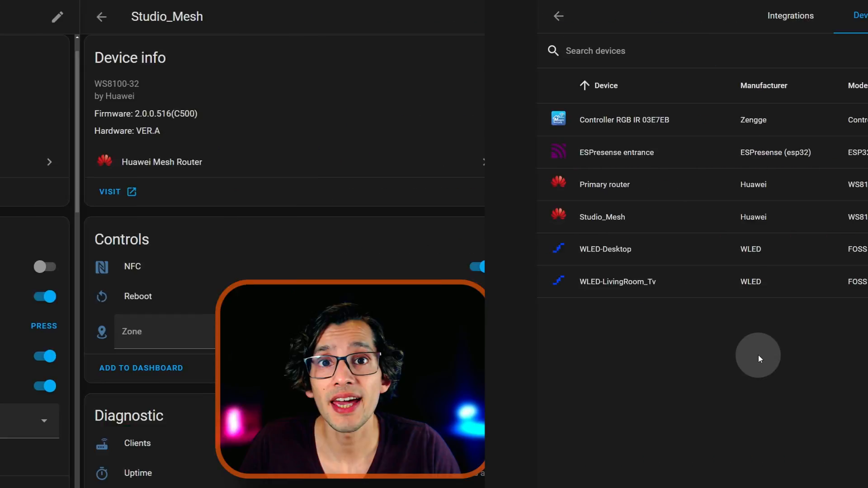
{"action": "left_click", "coordinate": [604, 185]}
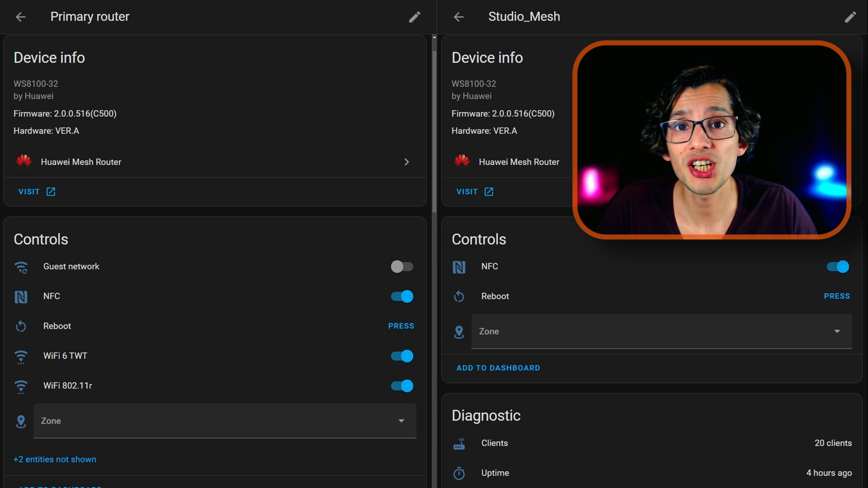
{"action": "scroll", "scroll_direction": "down", "scroll_amount": 3}
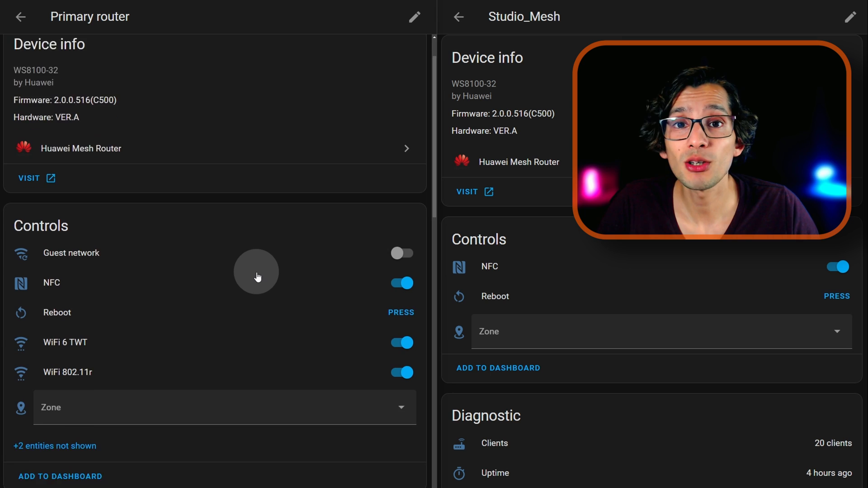
{"action": "scroll", "scroll_direction": "down", "scroll_amount": 3}
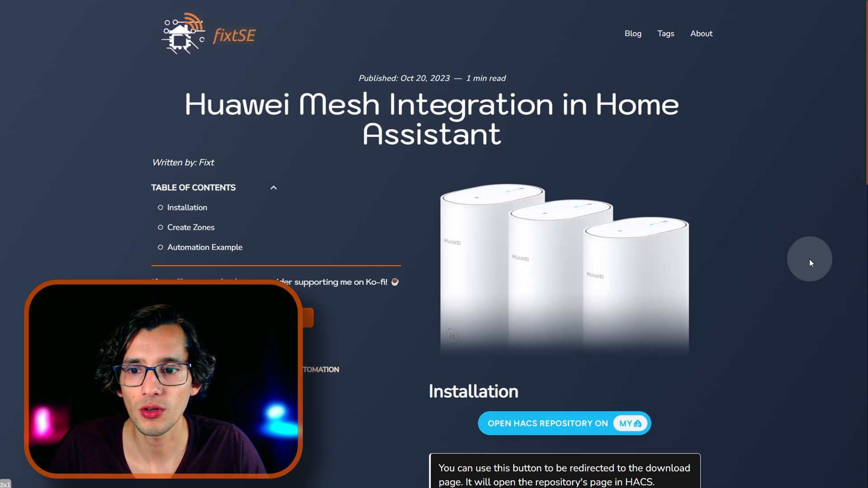
Step: From the blog's zones link, create a passive Living Room zone on the zones map
{"action": "scroll", "scroll_direction": "down", "scroll_amount": 3}
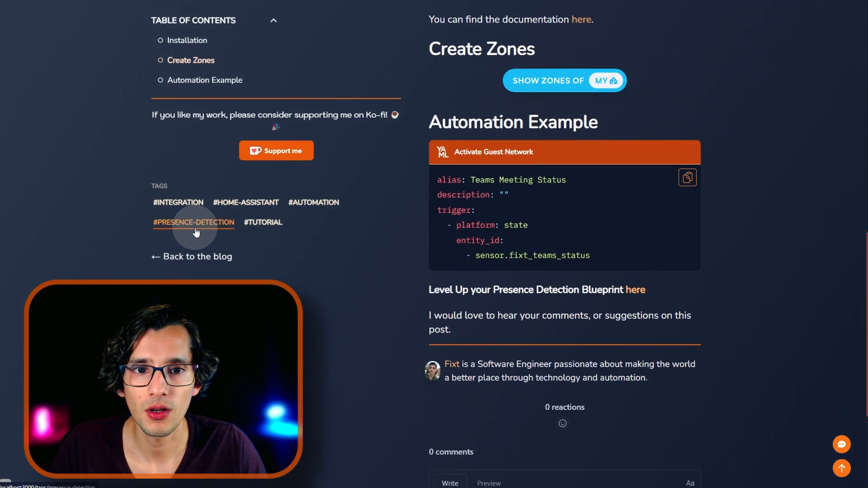
{"action": "left_click", "coordinate": [564, 80]}
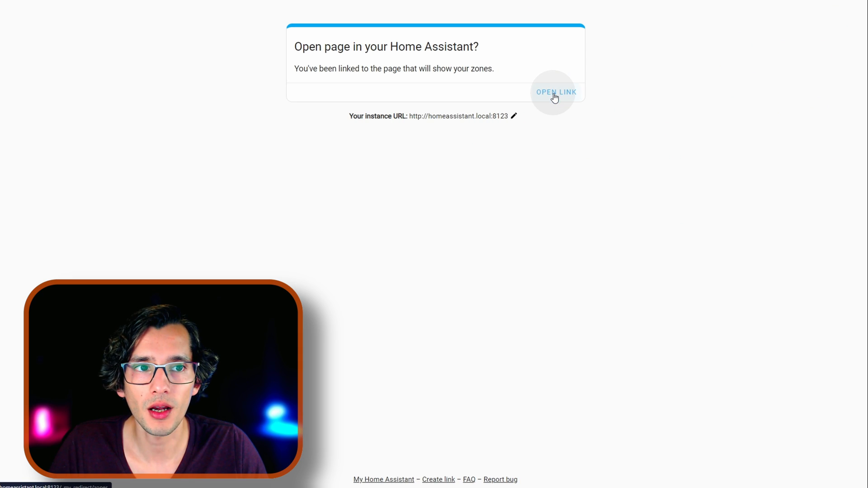
{"action": "left_click", "coordinate": [555, 93]}
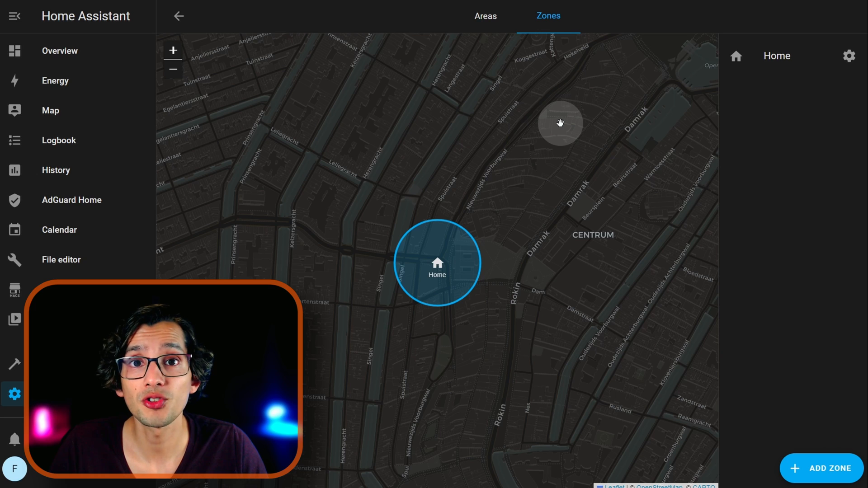
{"action": "left_click", "coordinate": [821, 468]}
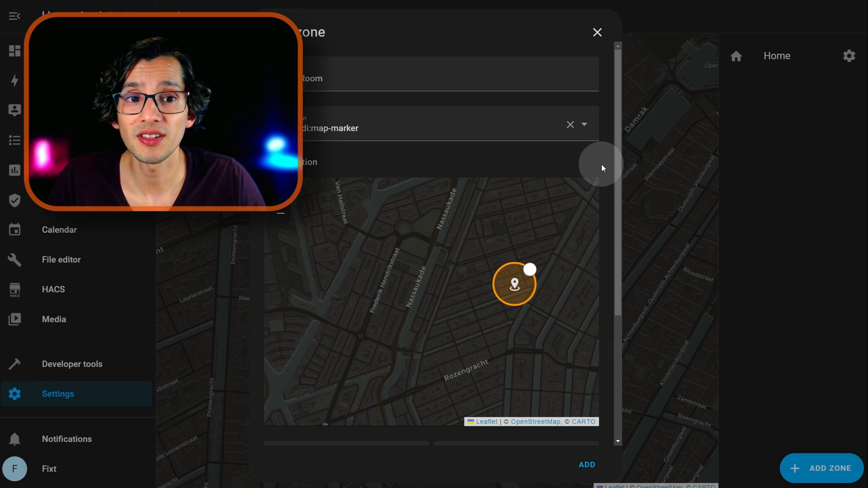
{"action": "scroll", "scroll_direction": "down", "scroll_amount": 3}
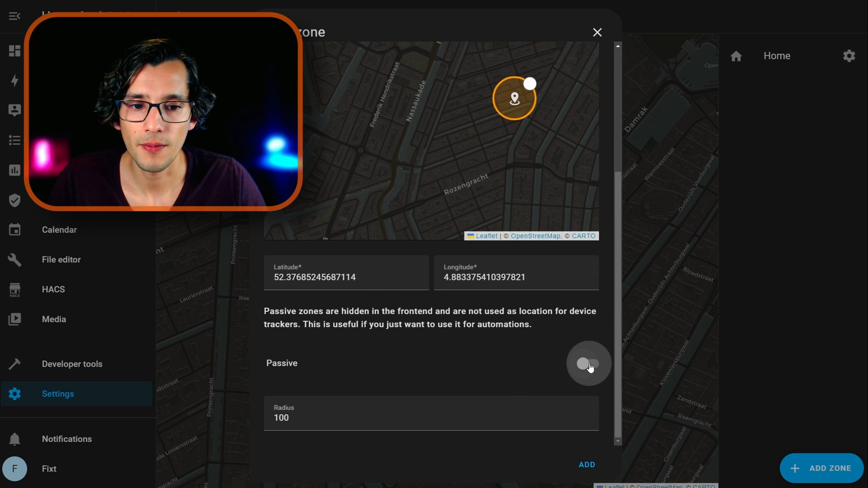
{"action": "left_click", "coordinate": [588, 363]}
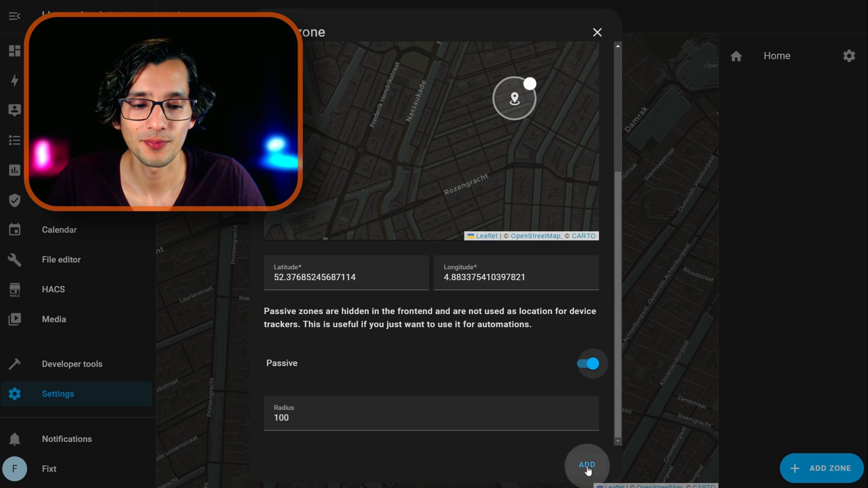
{"action": "left_click", "coordinate": [586, 465]}
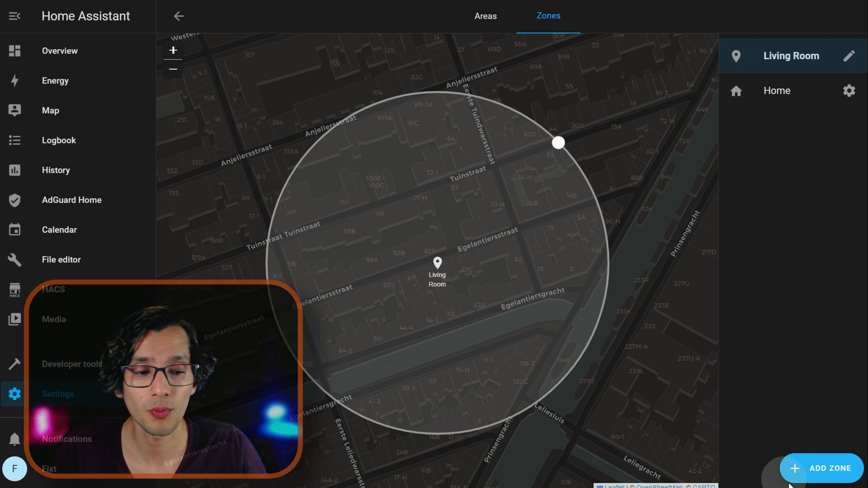
Step: Begin adding a second new zone
{"action": "left_click", "coordinate": [821, 467]}
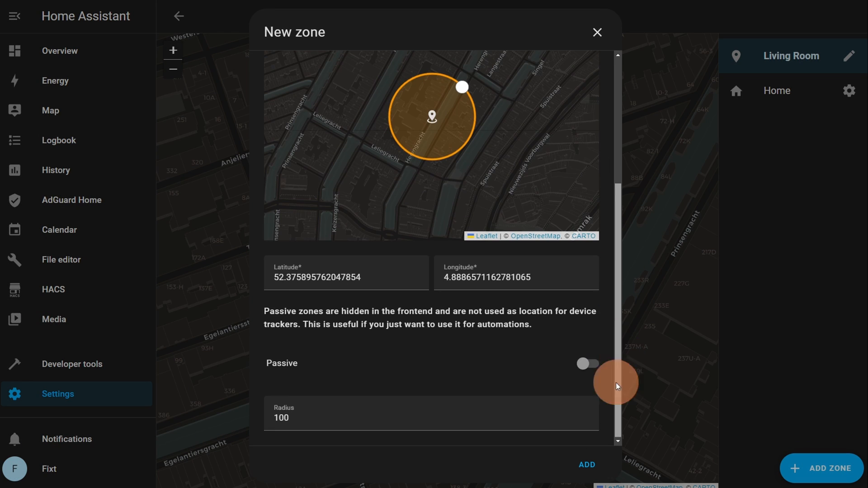
{"action": "left_click", "coordinate": [586, 465]}
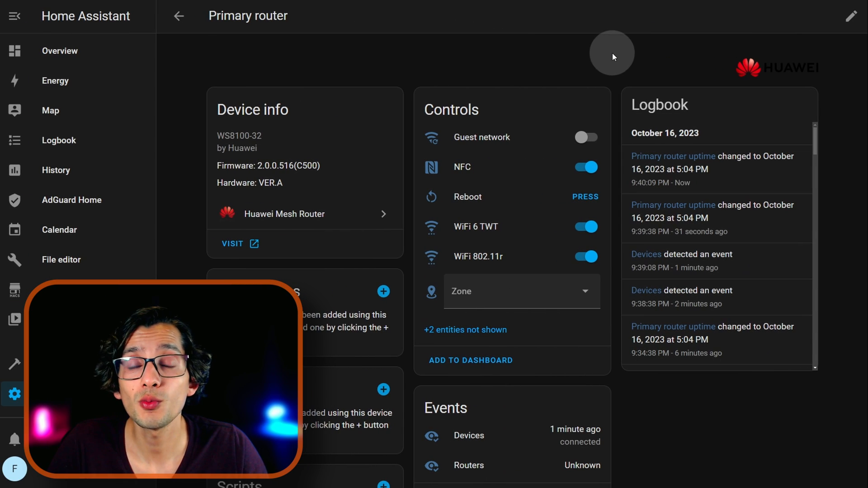
Step: Set the Primary router's Zone to Living Room
{"action": "left_click", "coordinate": [521, 291]}
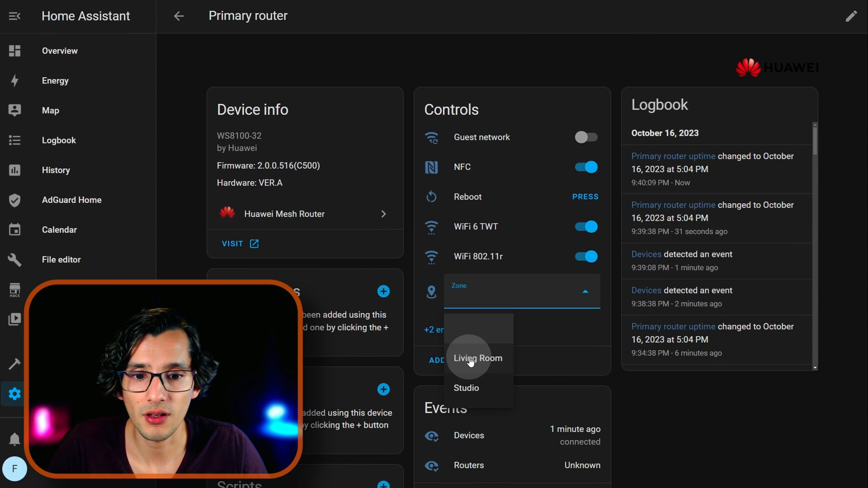
{"action": "left_click", "coordinate": [465, 388]}
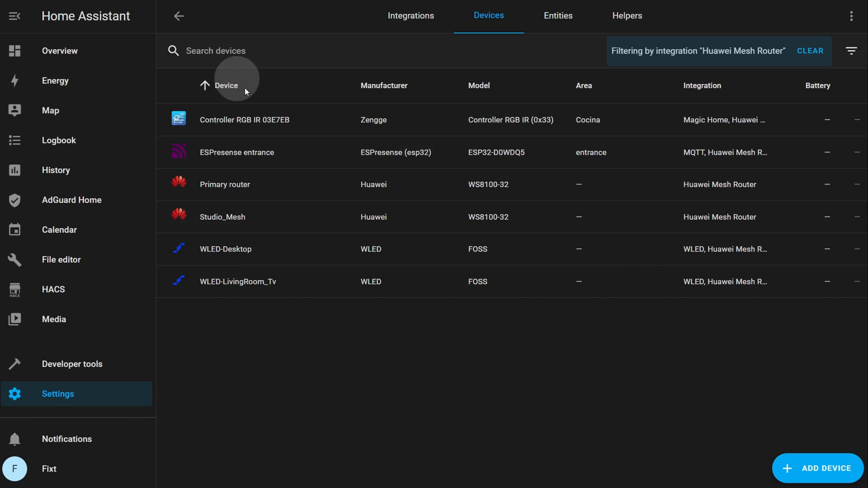
{"action": "left_click", "coordinate": [237, 152]}
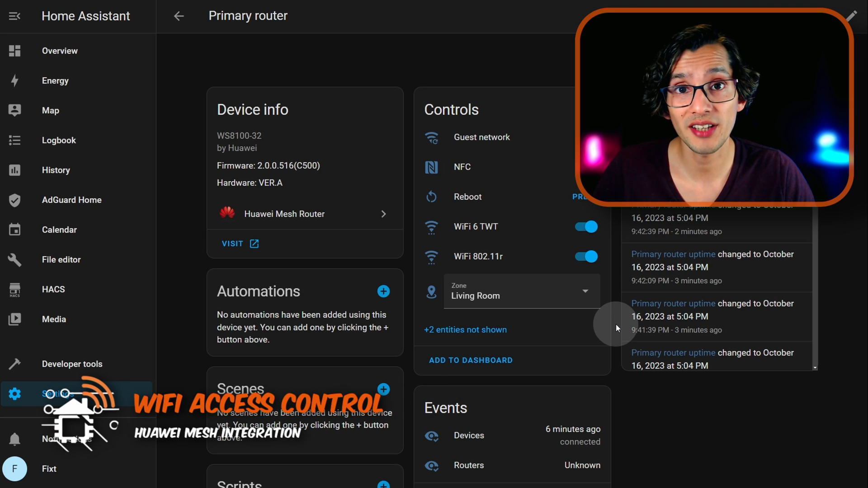
{"action": "mouse_move", "coordinate": [517, 329]}
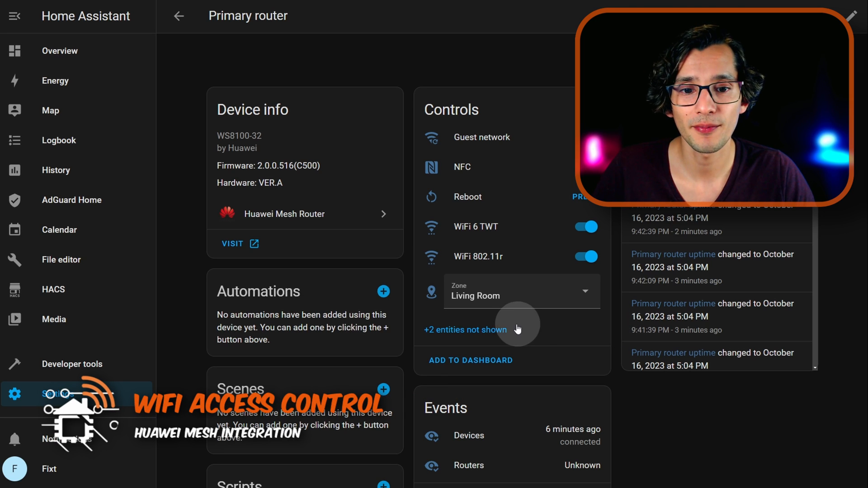
Step: Enable the hidden WiFi access control mode entity, update it and acknowledge the 30-seconds notice
{"action": "left_click", "coordinate": [465, 330]}
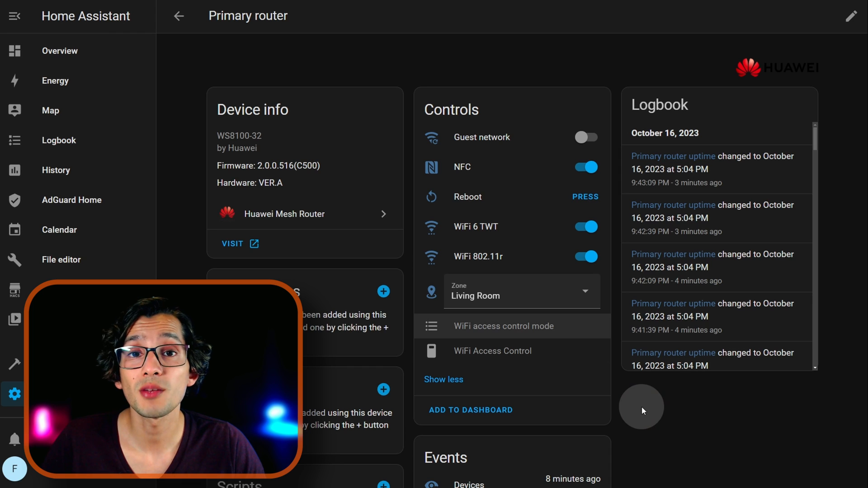
{"action": "left_click", "coordinate": [502, 326]}
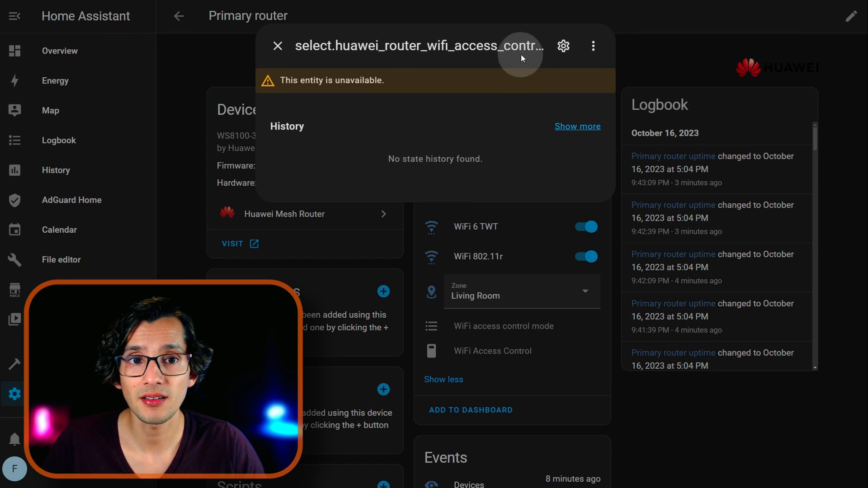
{"action": "left_click", "coordinate": [563, 46]}
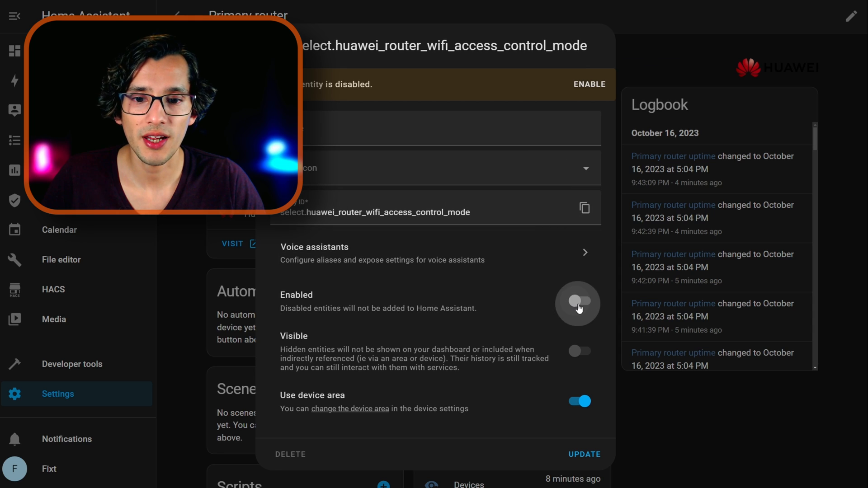
{"action": "left_click", "coordinate": [578, 301]}
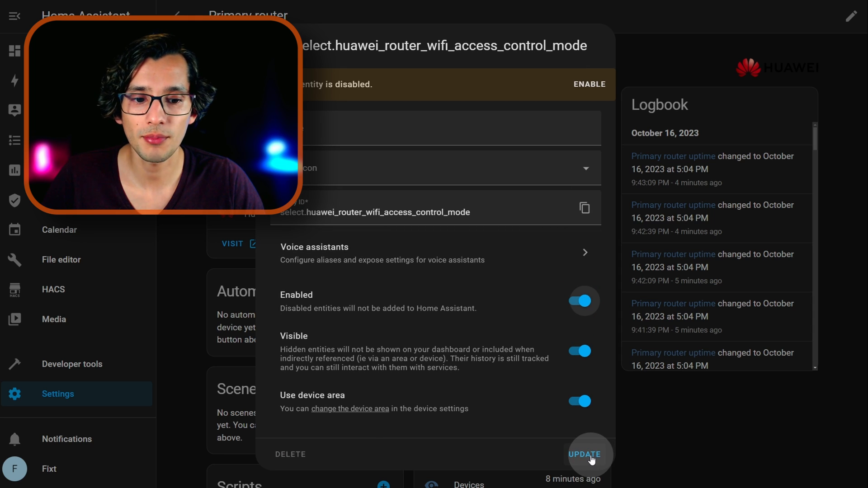
{"action": "left_click", "coordinate": [589, 454]}
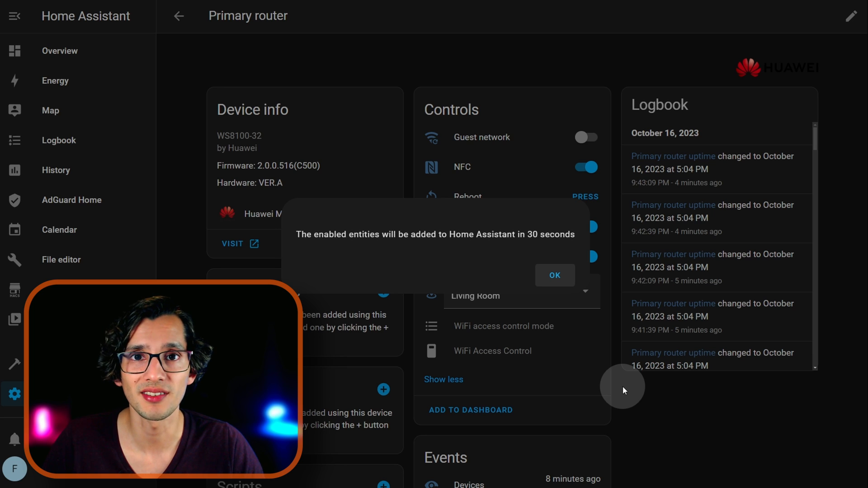
{"action": "left_click", "coordinate": [554, 275]}
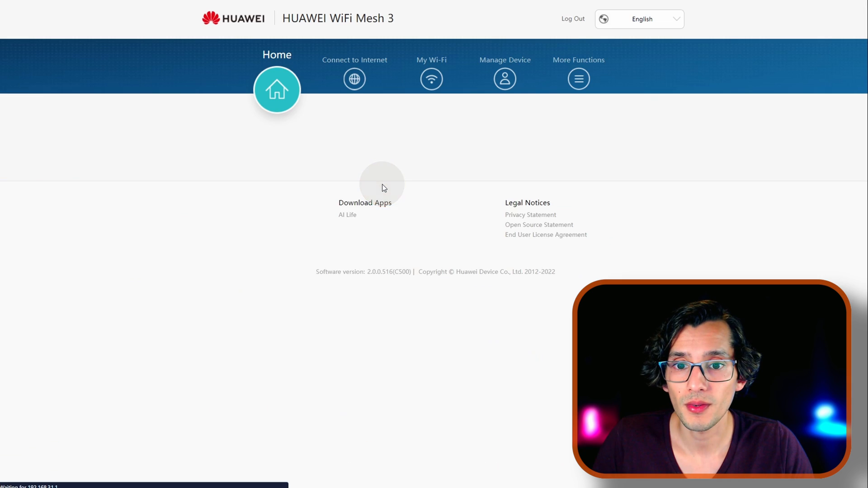
Step: Reach Parental Control under More Functions > Security Settings and add a new website filtering rule
{"action": "left_click", "coordinate": [578, 79]}
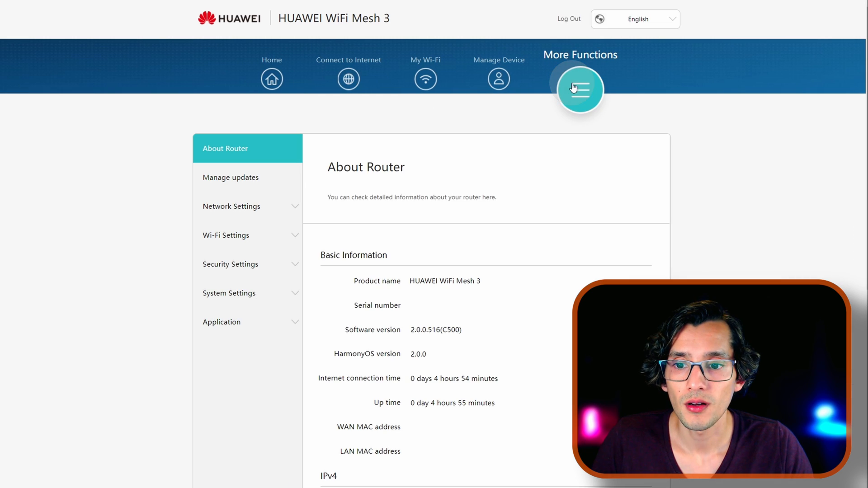
{"action": "left_click", "coordinate": [231, 264]}
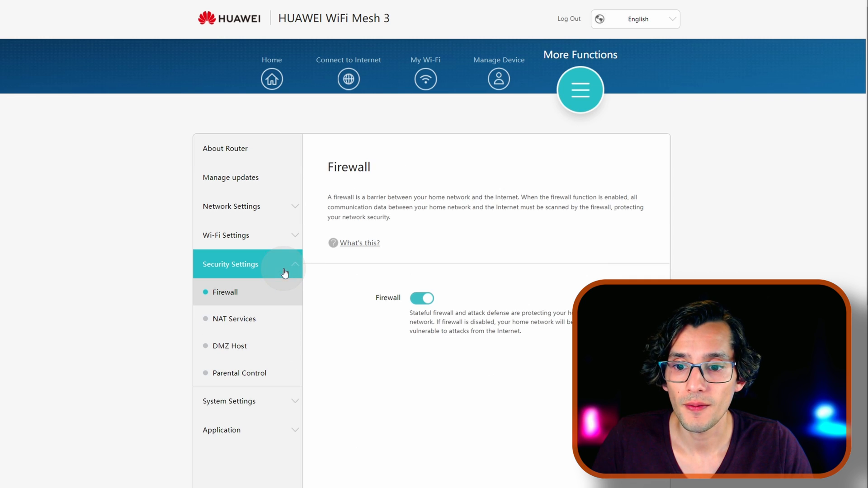
{"action": "left_click", "coordinate": [240, 372]}
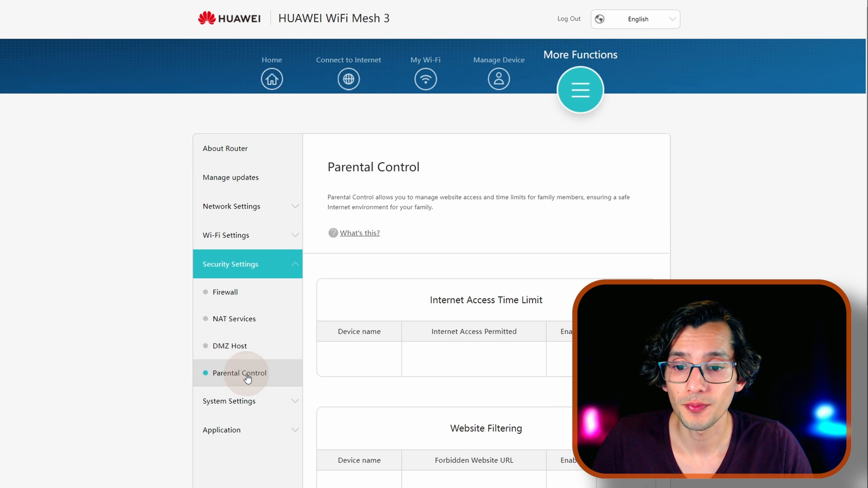
{"action": "scroll", "scroll_direction": "down", "scroll_amount": 3}
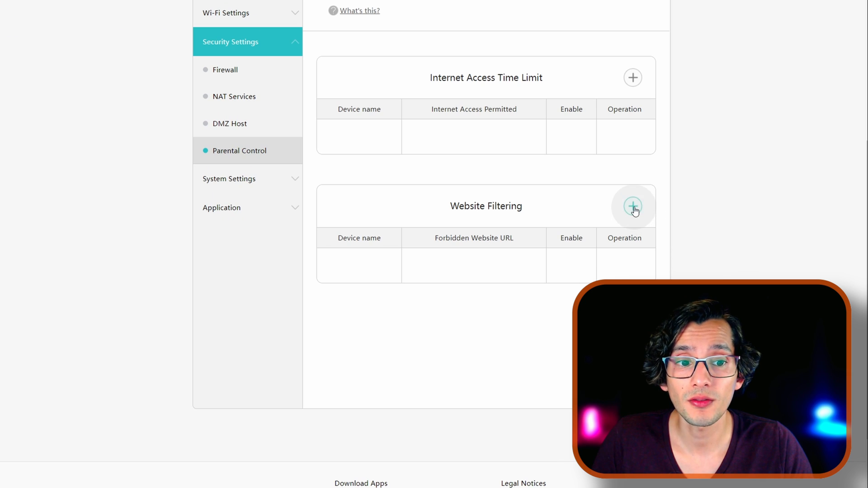
{"action": "left_click", "coordinate": [632, 206]}
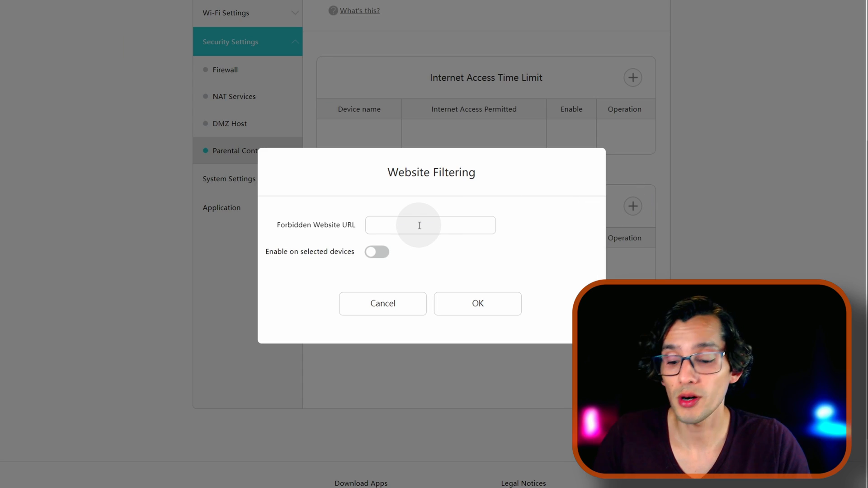
Step: Forbid facebook.com on selected devices and tick a device for the filter
{"action": "type", "text": "facebook"}
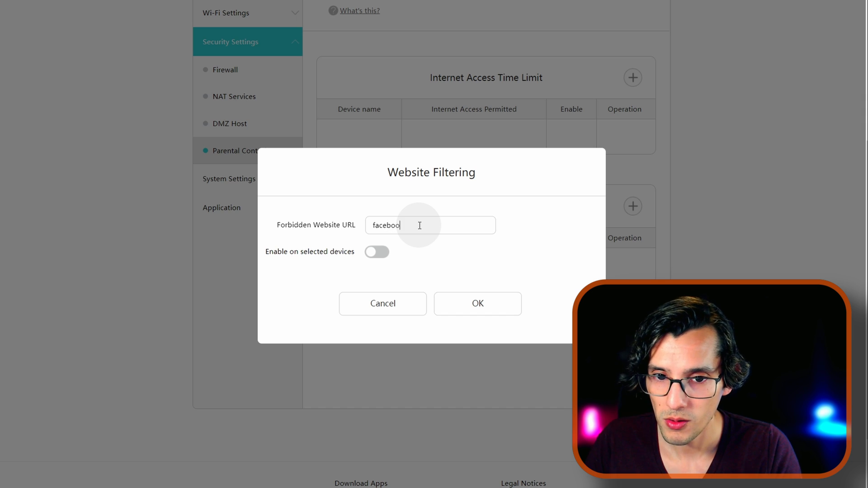
{"action": "left_click", "coordinate": [376, 253]}
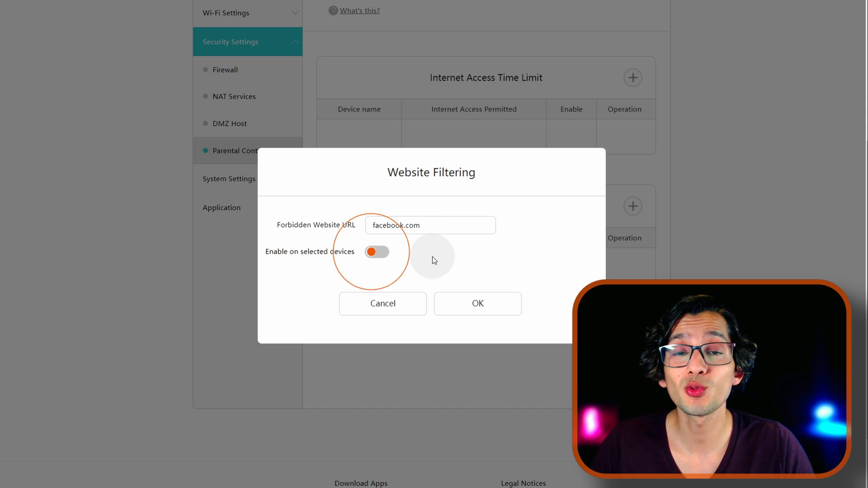
{"action": "left_click", "coordinate": [377, 253]}
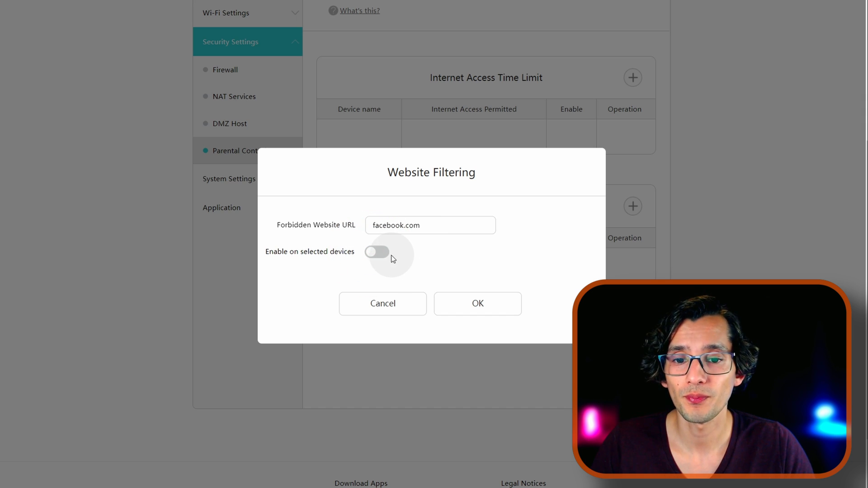
{"action": "left_click", "coordinate": [376, 252]}
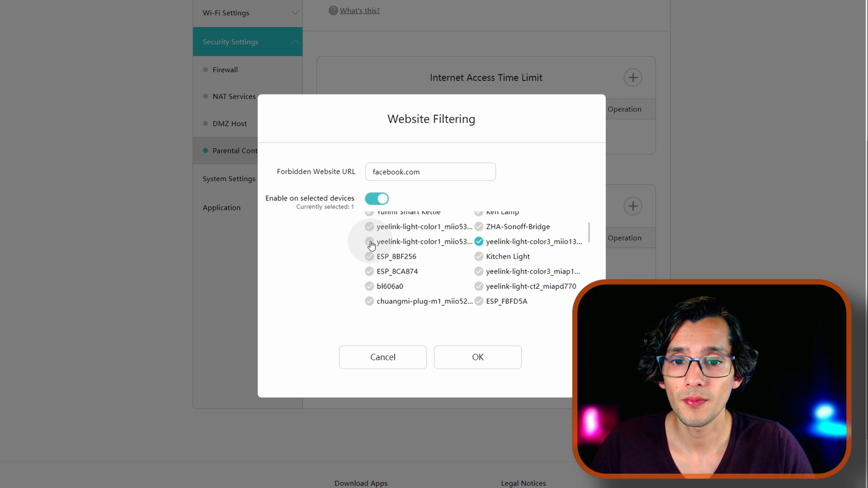
{"action": "left_click", "coordinate": [476, 357]}
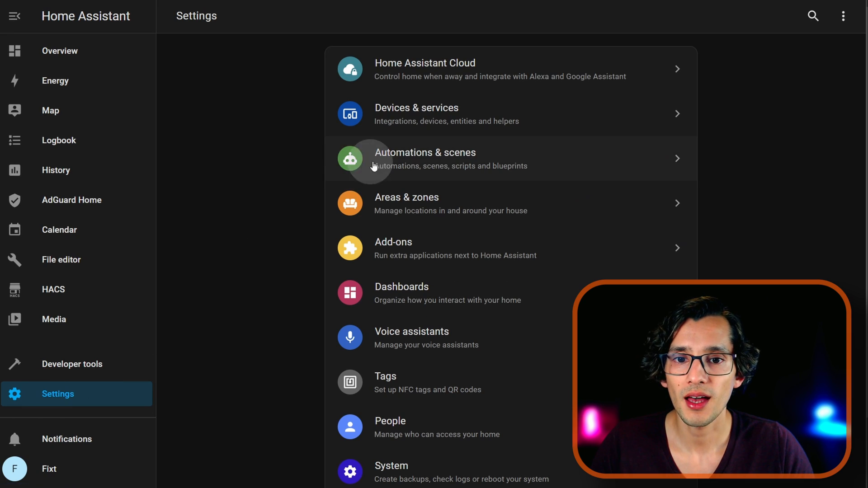
Step: Create a new automation with two Time triggers, one at 10:00 PM and one at 9:00 AM
{"action": "left_click", "coordinate": [425, 159]}
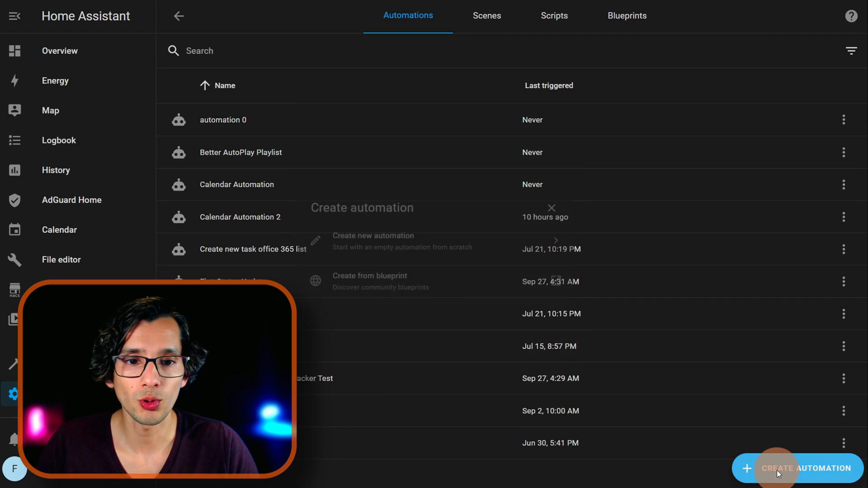
{"action": "left_click", "coordinate": [373, 241]}
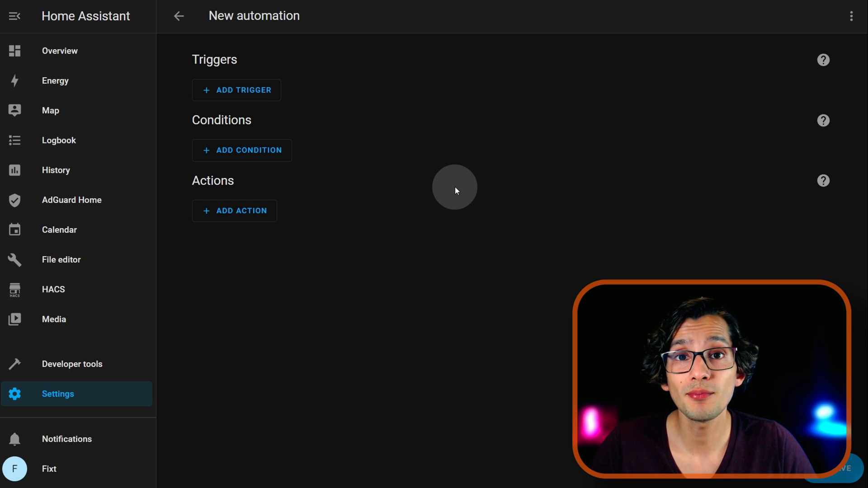
{"action": "mouse_move", "coordinate": [287, 74]}
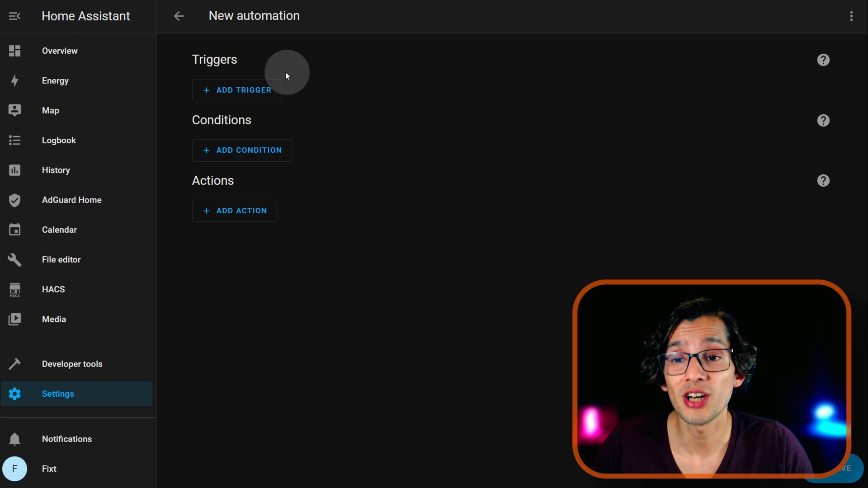
{"action": "left_click", "coordinate": [235, 90]}
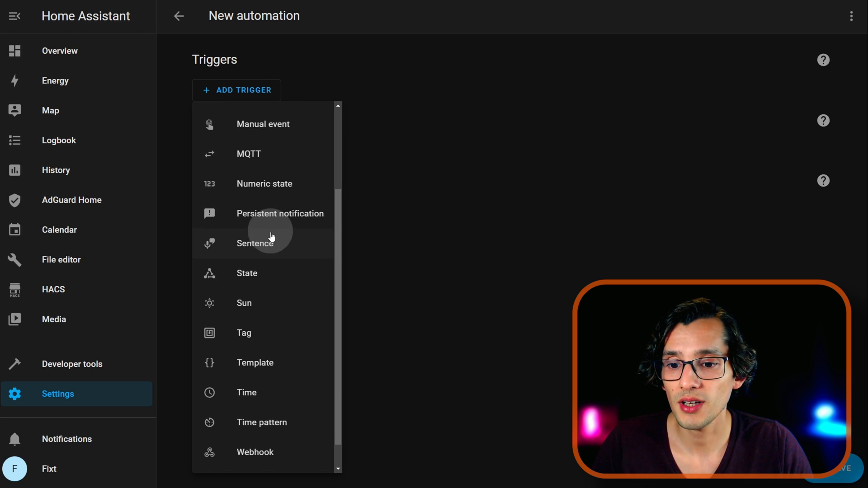
{"action": "left_click", "coordinate": [246, 392]}
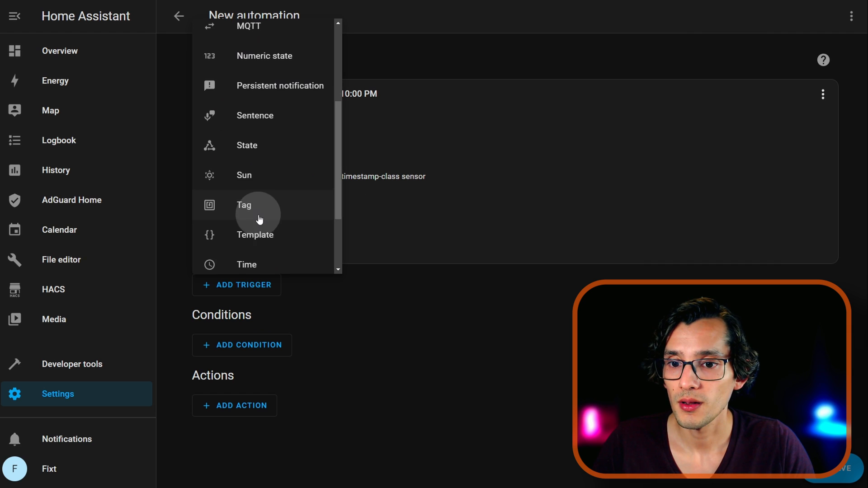
{"action": "left_click", "coordinate": [247, 264]}
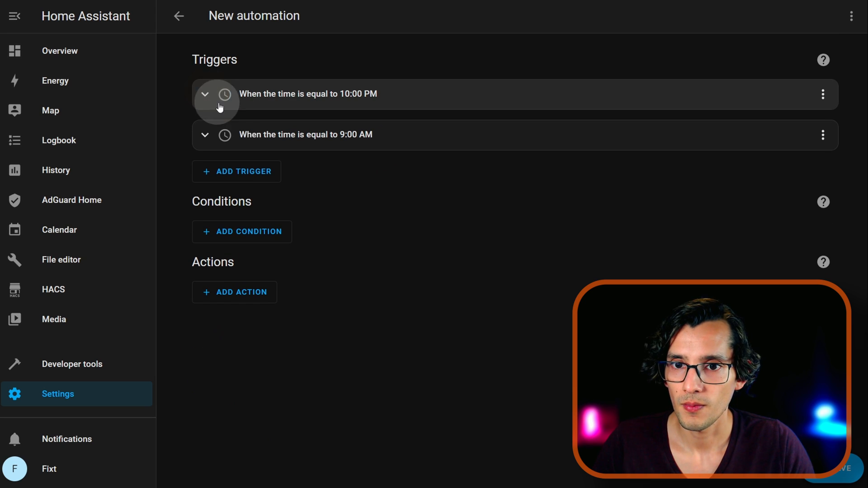
Step: Add a Choose action and give its first option a Time condition
{"action": "left_click", "coordinate": [234, 292]}
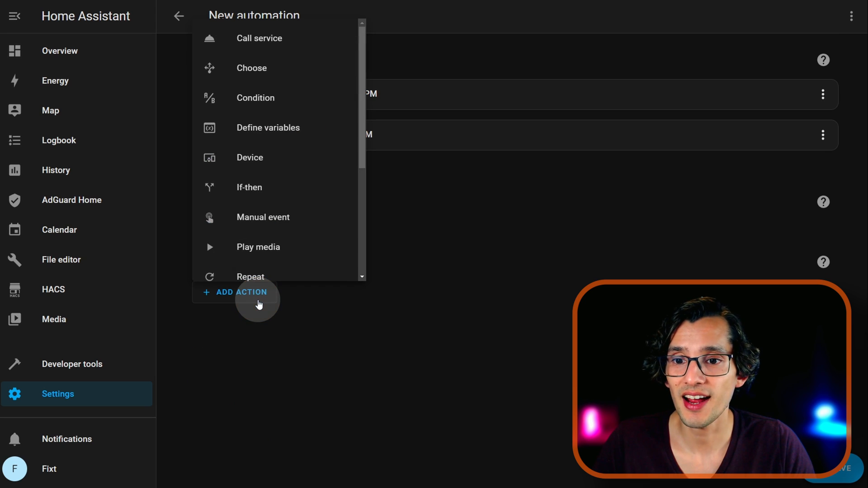
{"action": "left_click", "coordinate": [251, 68]}
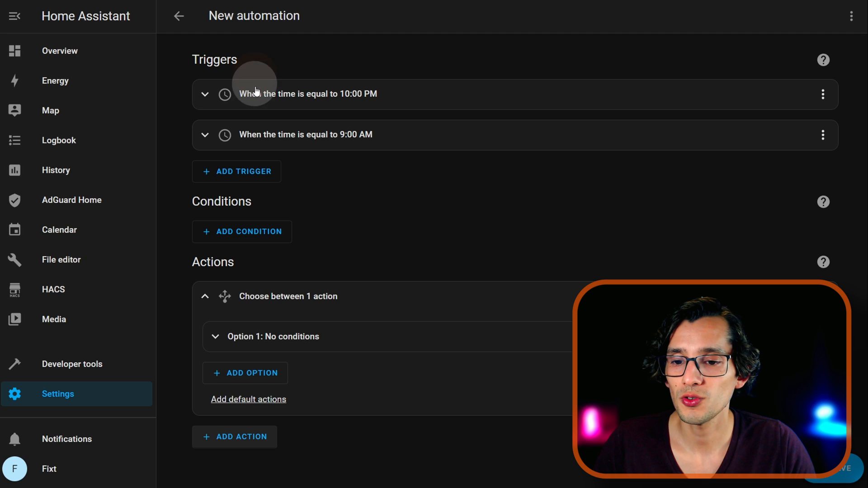
{"action": "left_click", "coordinate": [272, 337]}
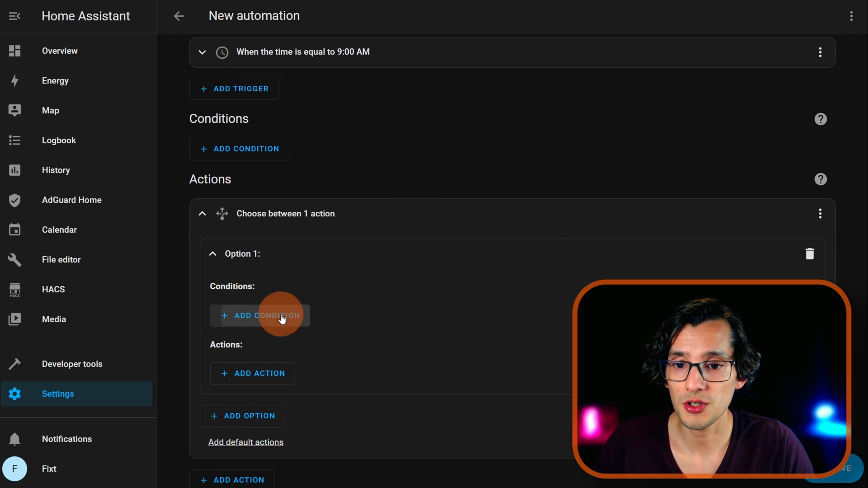
{"action": "left_click", "coordinate": [260, 315]}
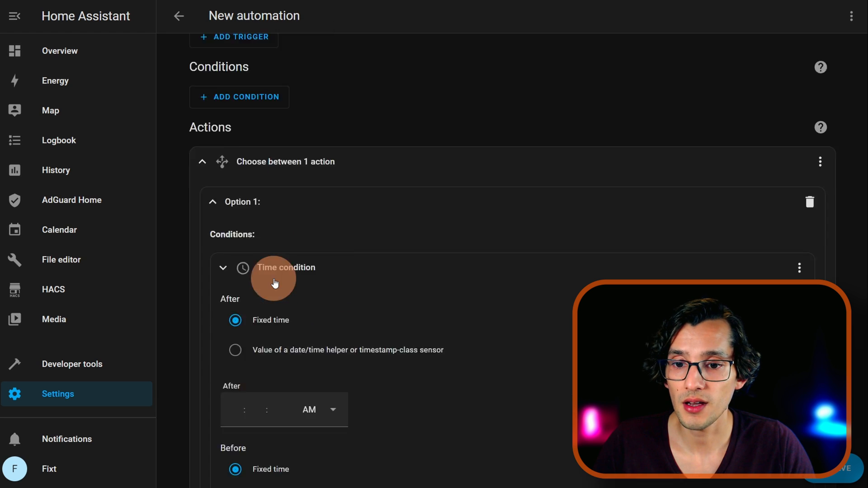
Step: Set the condition's After time to 9:59 PM
{"action": "scroll", "scroll_direction": "down", "scroll_amount": 3}
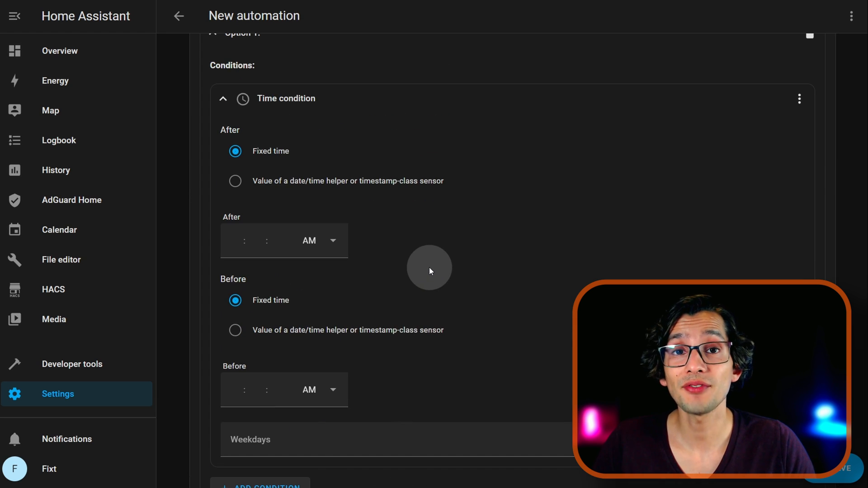
{"action": "left_click", "coordinate": [235, 241]}
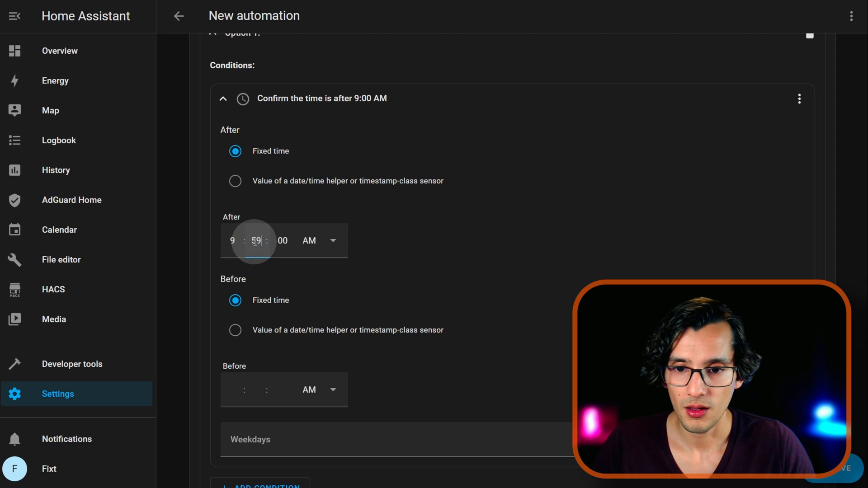
{"action": "left_click", "coordinate": [315, 241]}
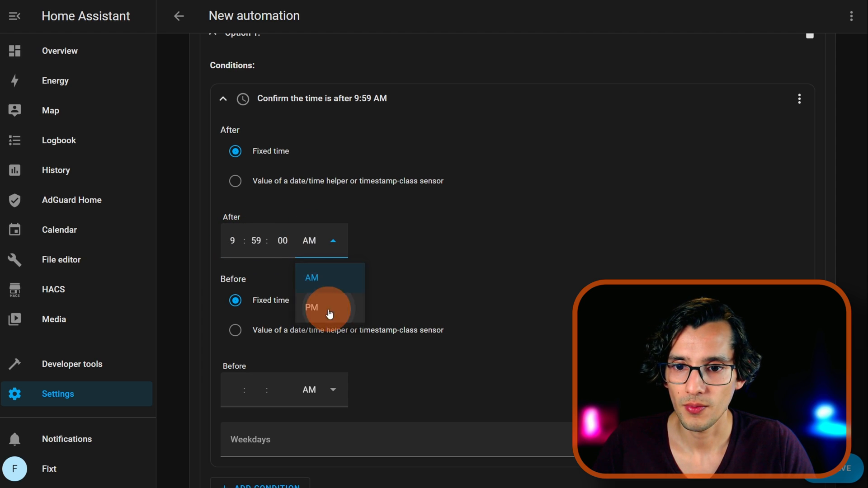
{"action": "left_click", "coordinate": [311, 308]}
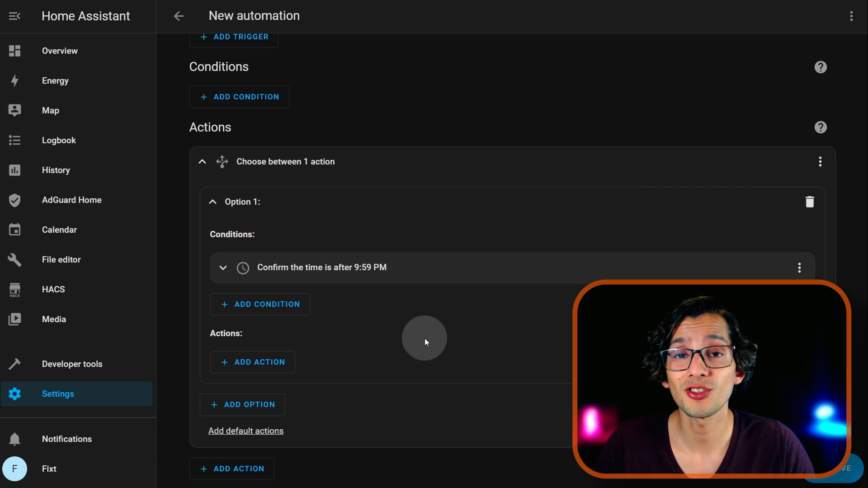
Step: Add a Call service action Switch: Turn on targeting the URL filter: facebook.com entity
{"action": "left_click", "coordinate": [252, 362]}
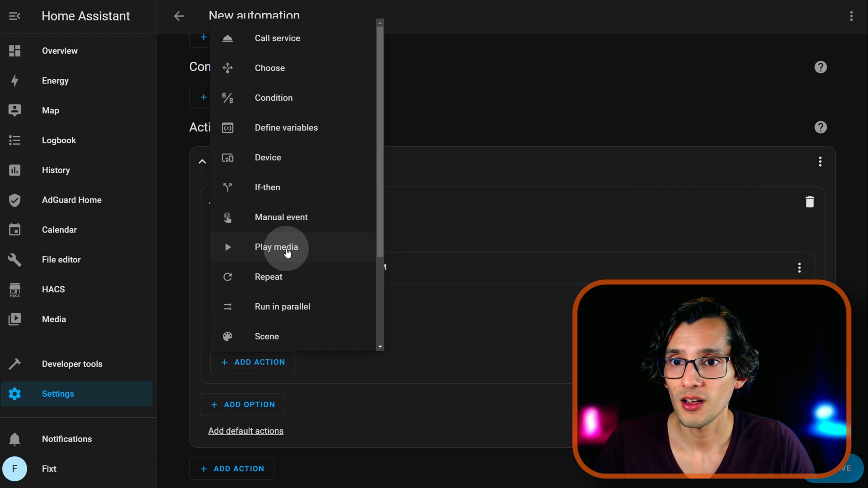
{"action": "left_click", "coordinate": [278, 38]}
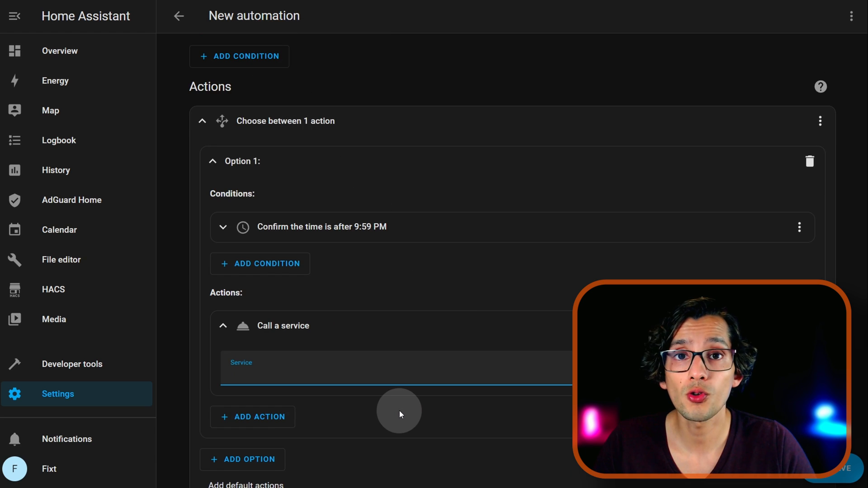
{"action": "type", "text": "swit"}
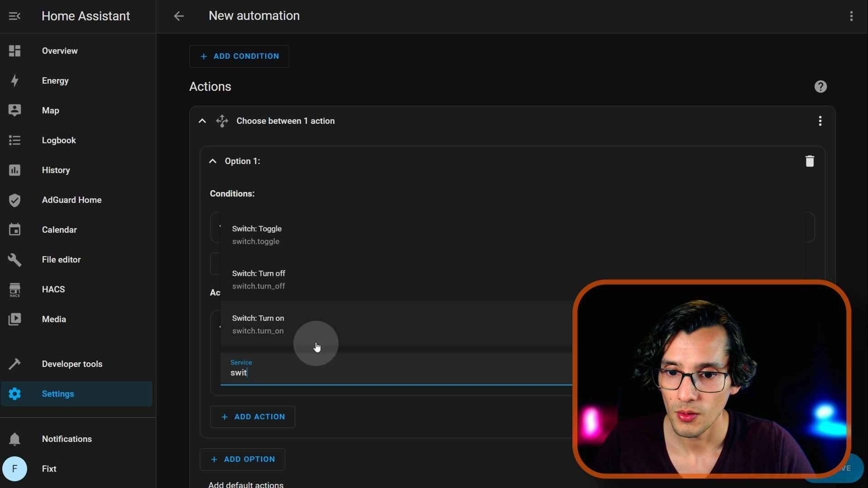
{"action": "left_click", "coordinate": [316, 324]}
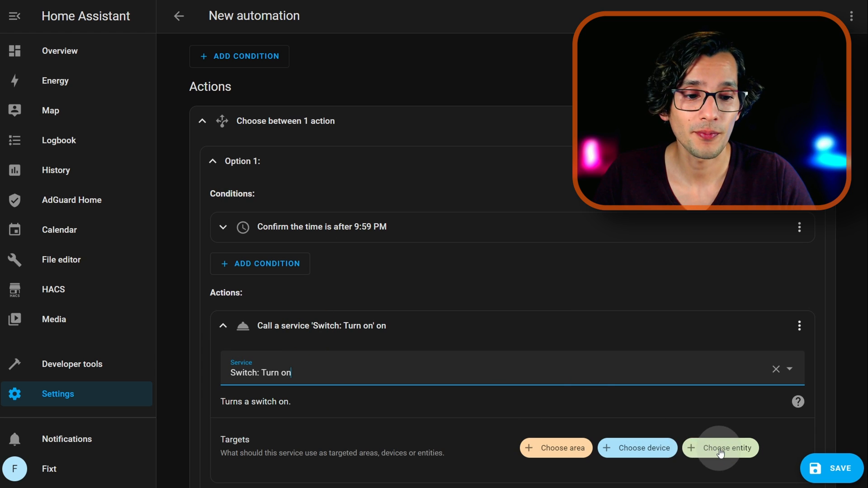
{"action": "left_click", "coordinate": [720, 447]}
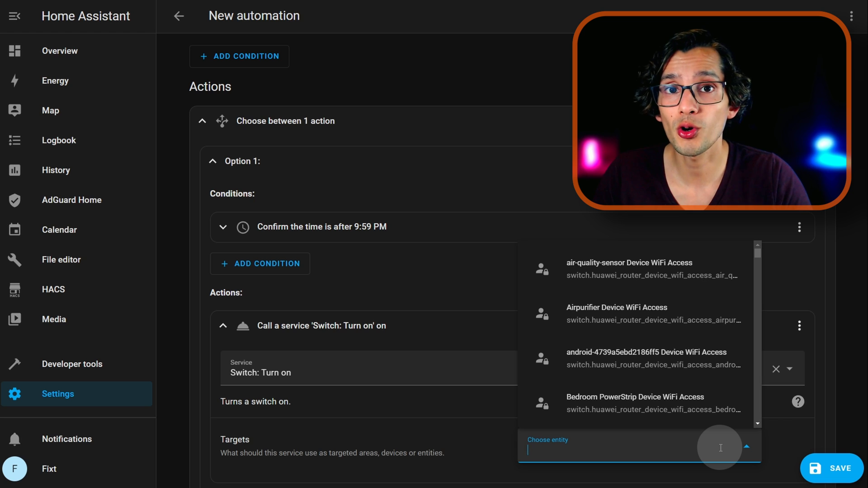
{"action": "type", "text": "url"}
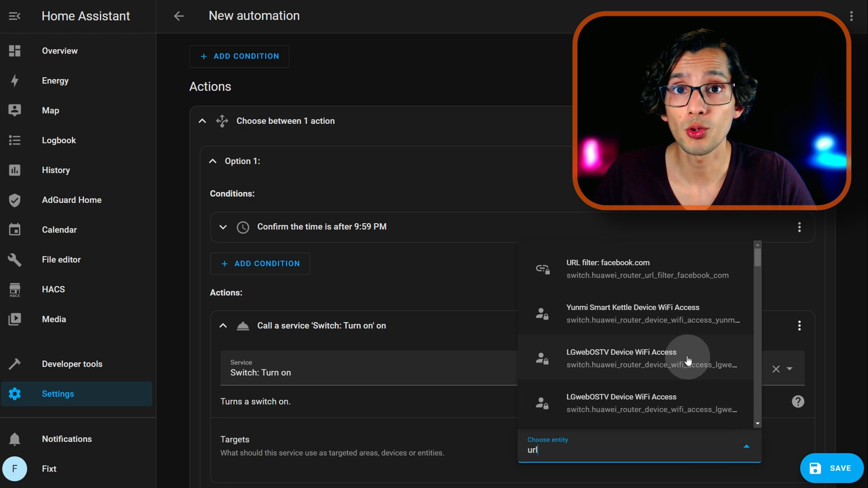
{"action": "left_click", "coordinate": [606, 269]}
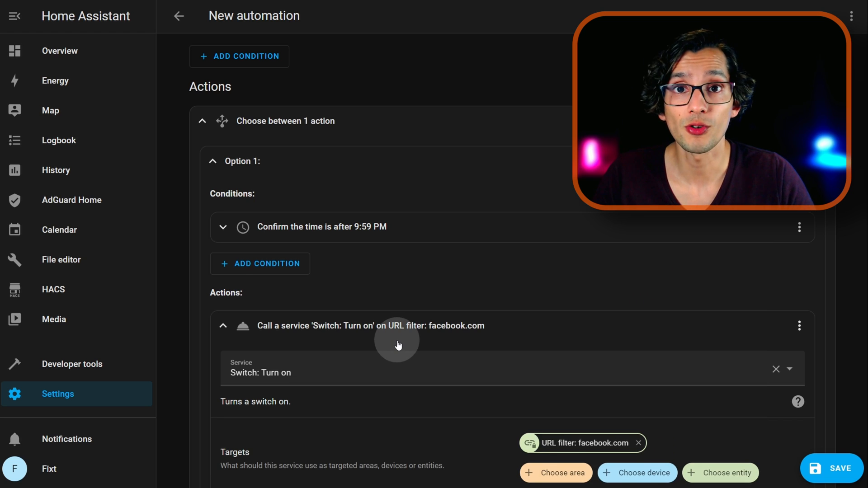
{"action": "scroll", "scroll_direction": "down", "scroll_amount": 3}
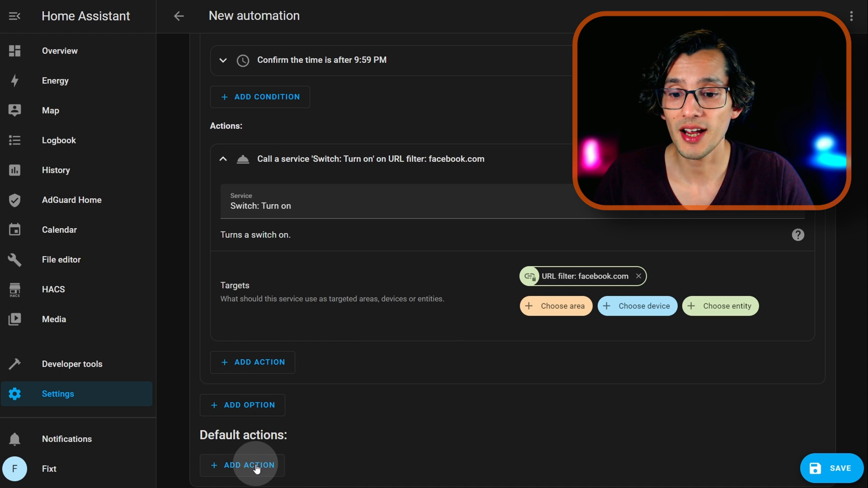
Step: Add a default Call service action Switch: Turn off targeting the URL filter: facebook.com entity
{"action": "left_click", "coordinate": [248, 464]}
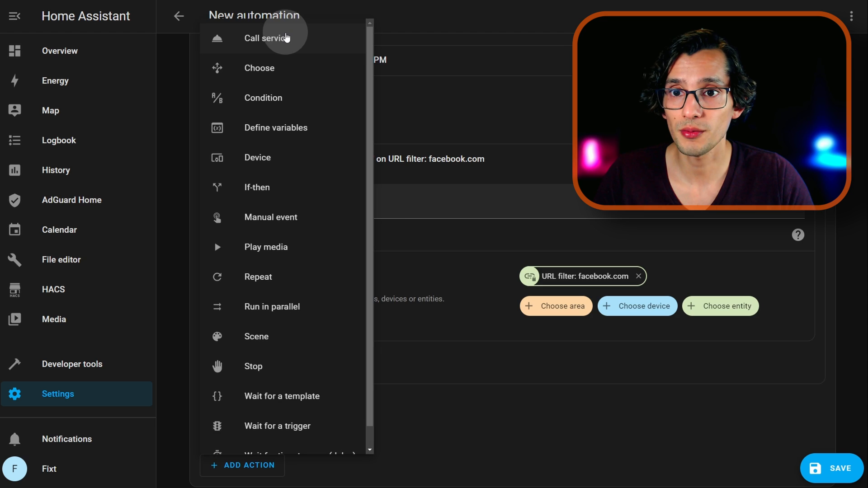
{"action": "left_click", "coordinate": [267, 38]}
{"action": "type", "text": "swi"}
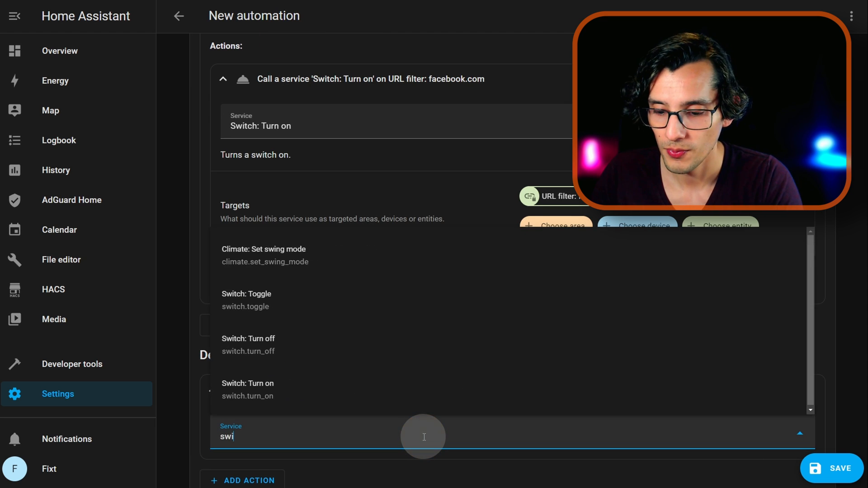
{"action": "left_click", "coordinate": [247, 338]}
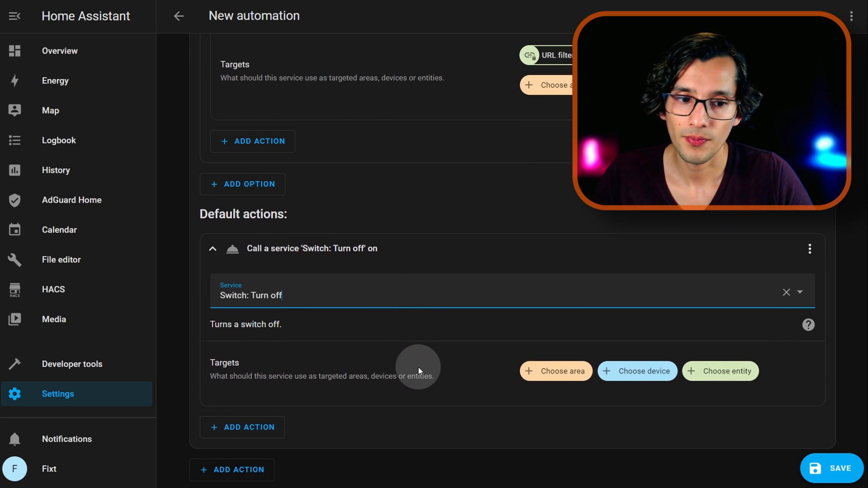
{"action": "left_click", "coordinate": [720, 370]}
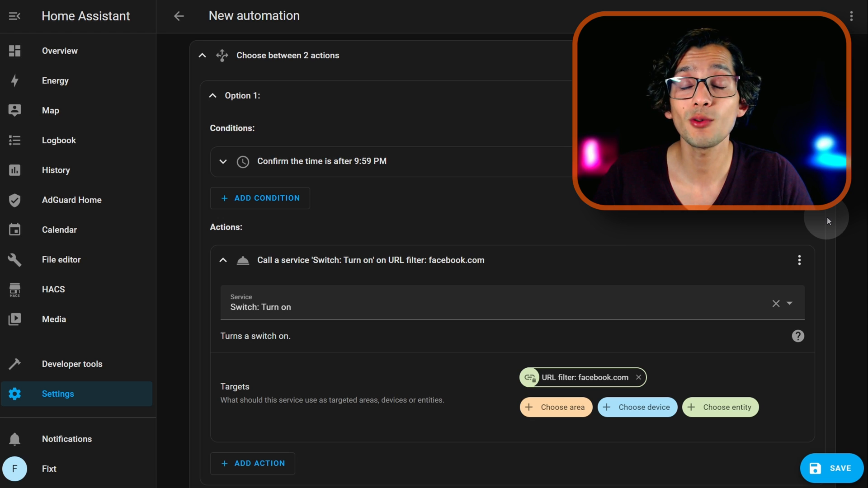
{"action": "scroll", "scroll_direction": "down", "scroll_amount": 3}
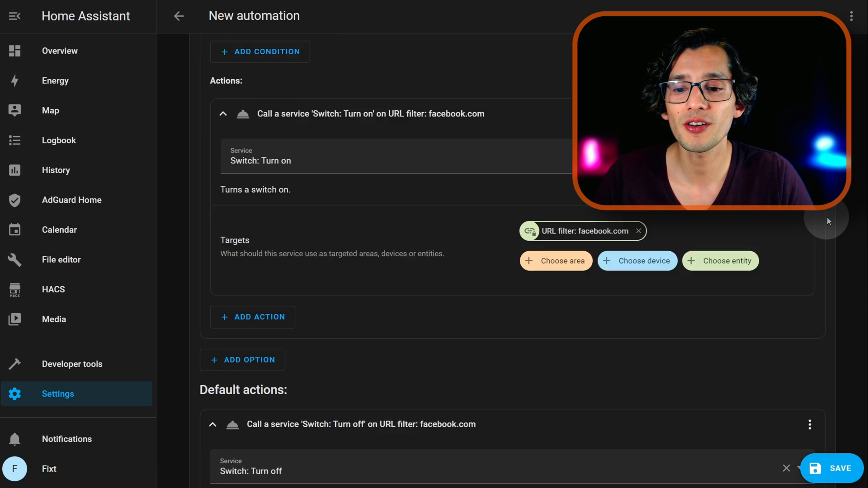
{"action": "scroll", "scroll_direction": "down", "scroll_amount": 3}
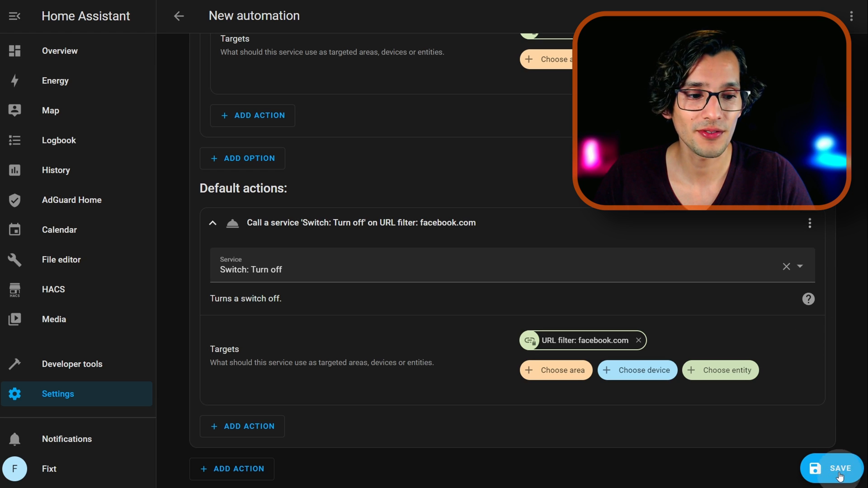
Step: Save the automation under the name 'Disable facebook at night'
{"action": "left_click", "coordinate": [839, 467]}
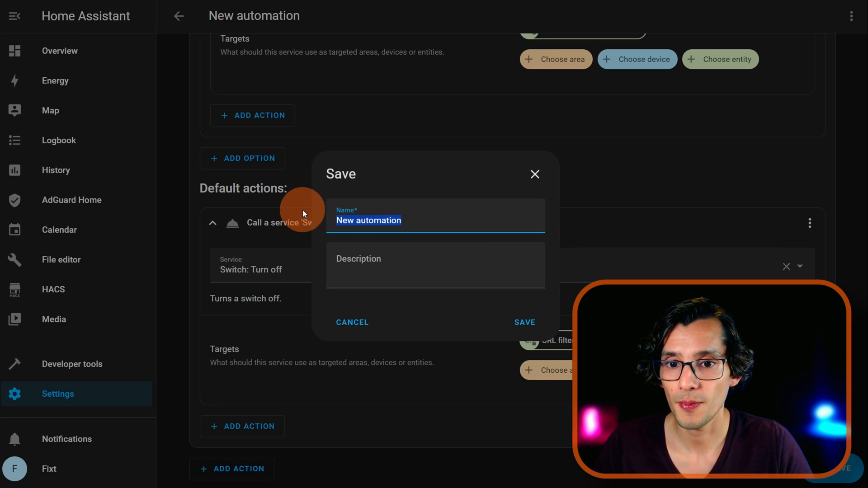
{"action": "type", "text": "Disable facebook at night"}
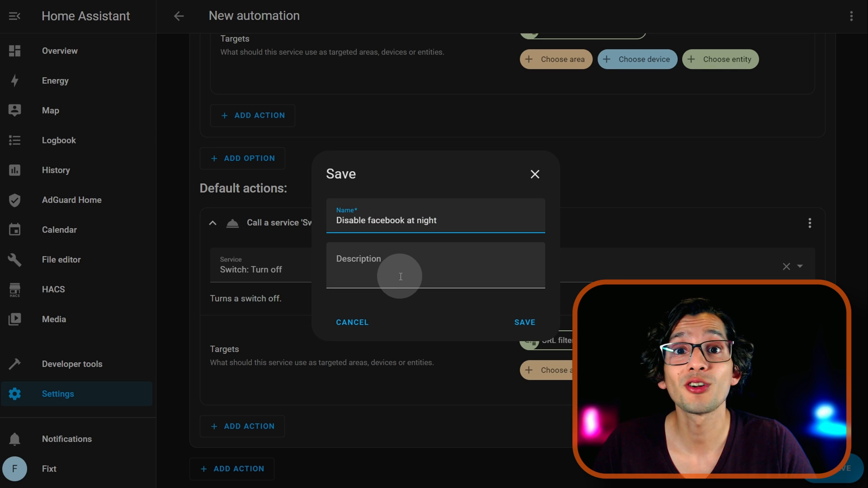
{"action": "left_click", "coordinate": [524, 322]}
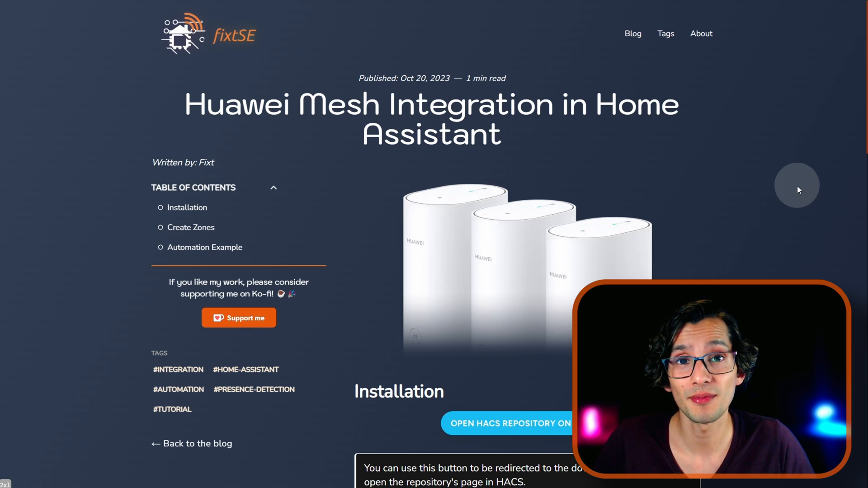
Step: Open the merged GitHub pull request 'Added spanish translation #63' in vmakeev/huawei_mesh_router
{"action": "left_click", "coordinate": [507, 423]}
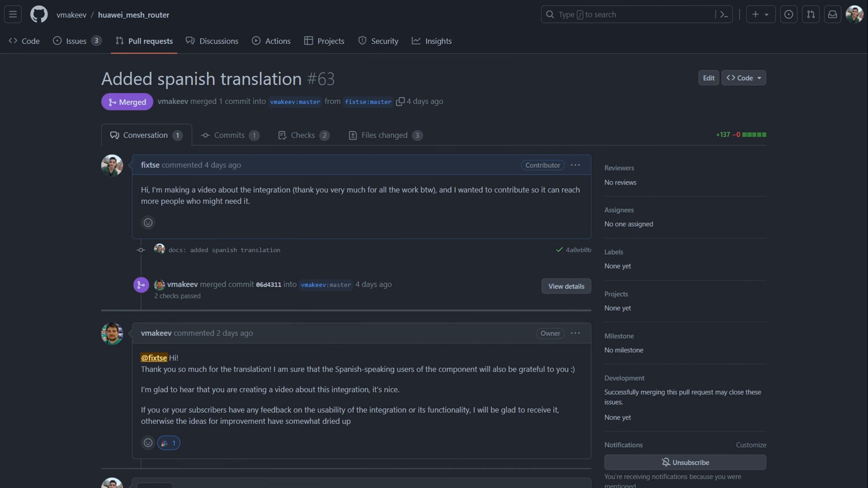